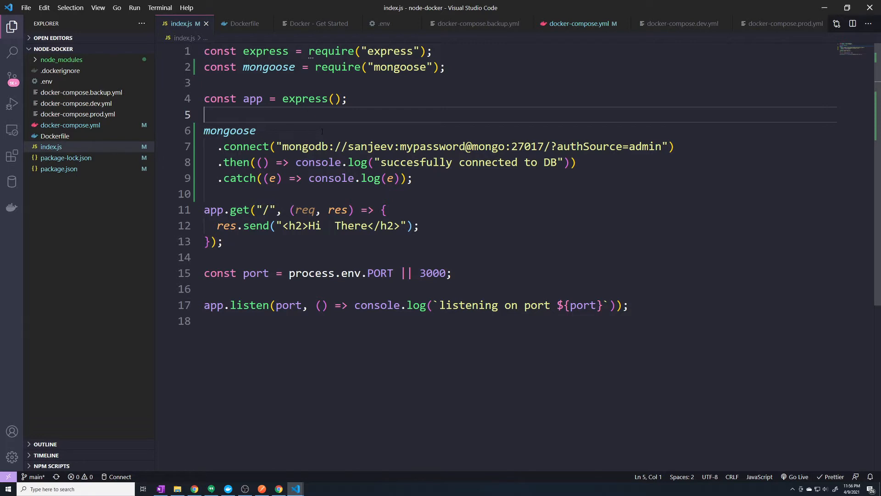
{"action": "mouse_move", "coordinate": [167, 138]}
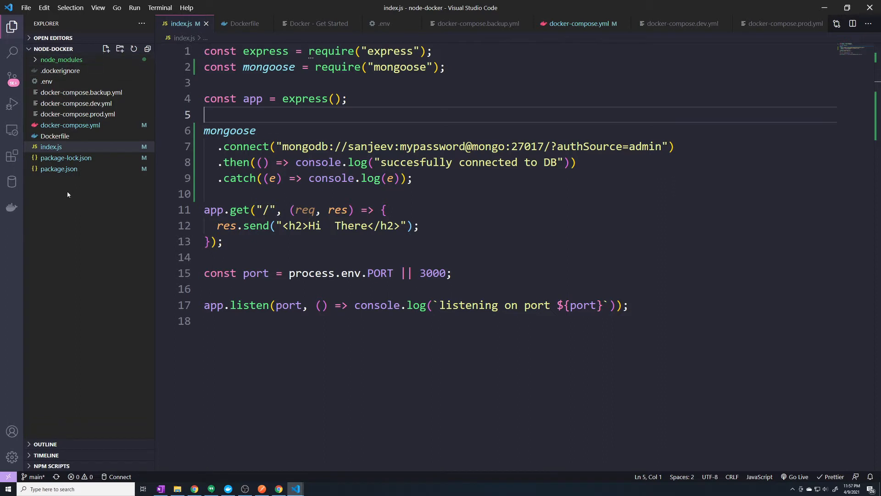
Add a new folder named config to the node-docker project.
{"action": "left_click", "coordinate": [106, 49]}
{"action": "type", "text": "config"}
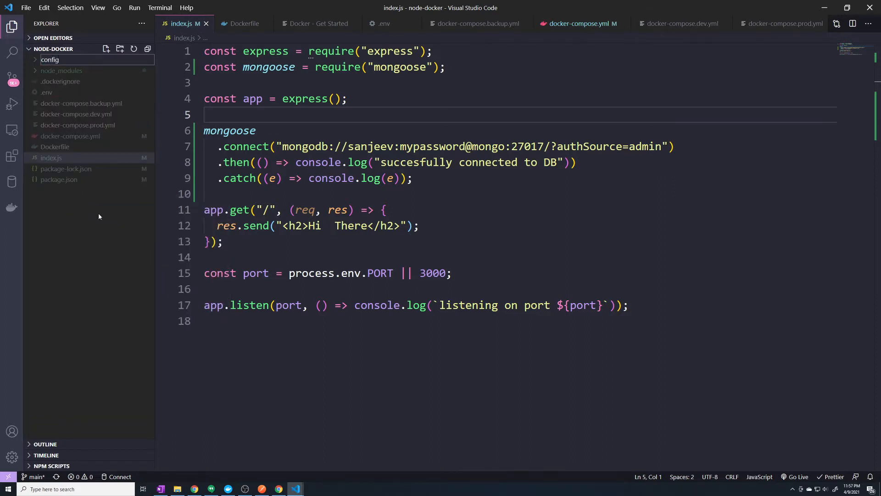
Create config.js inside the config folder and begin it with 'module.exports = {'.
{"action": "right_click", "coordinate": [50, 60]}
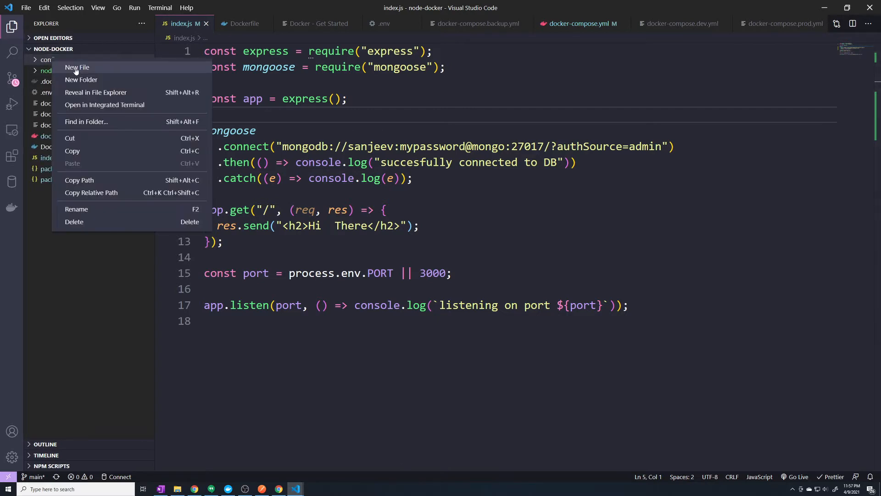
{"action": "left_click", "coordinate": [77, 67]}
{"action": "type", "text": "config.js"}
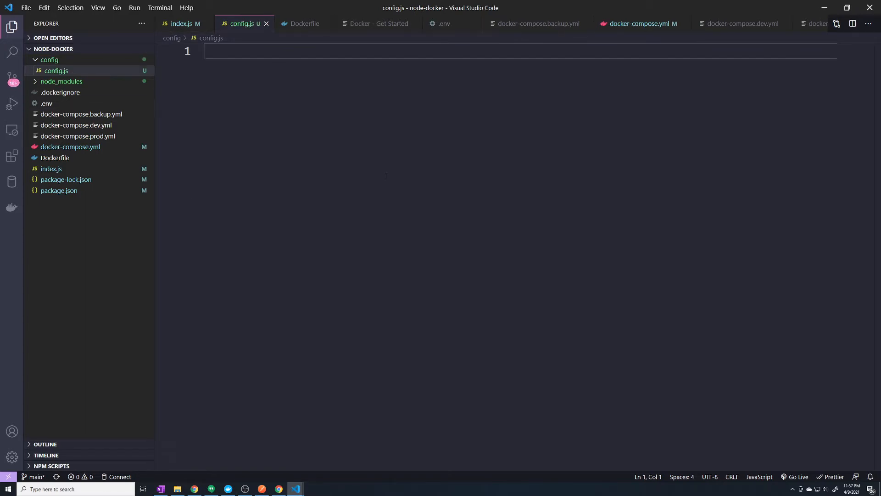
{"action": "type", "text": "module."}
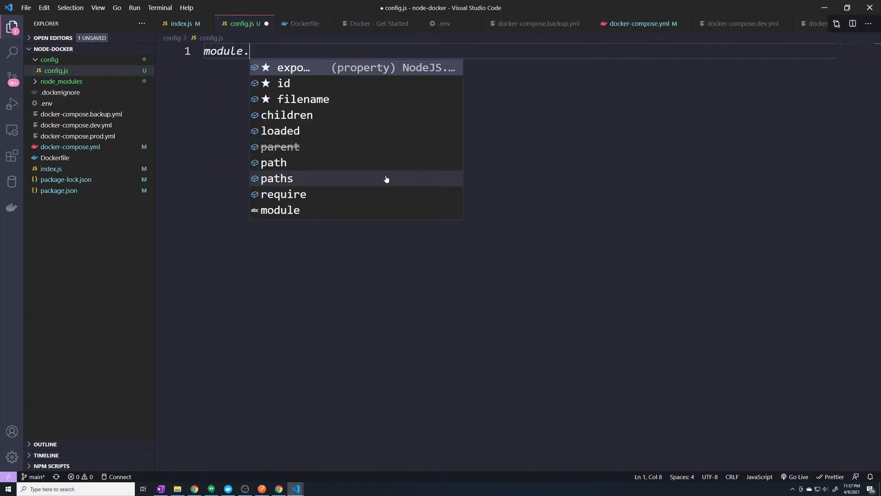
{"action": "type", "text": "exports ="}
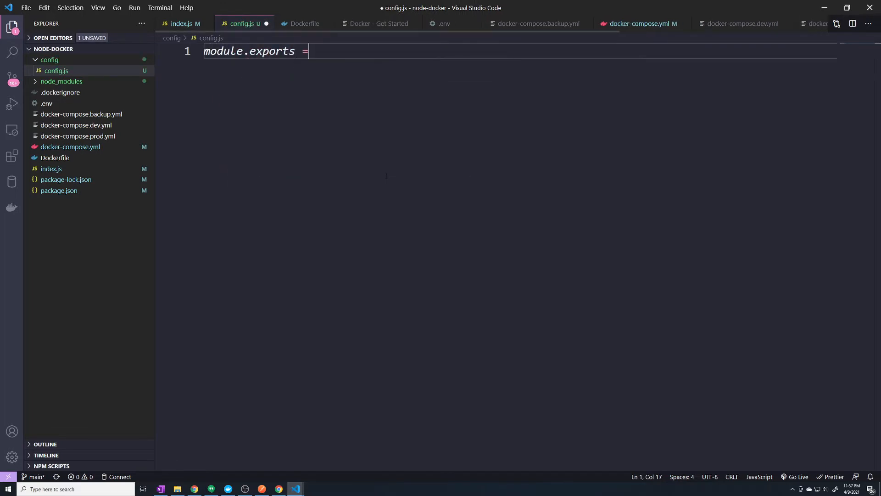
{"action": "type", "text": "{"}
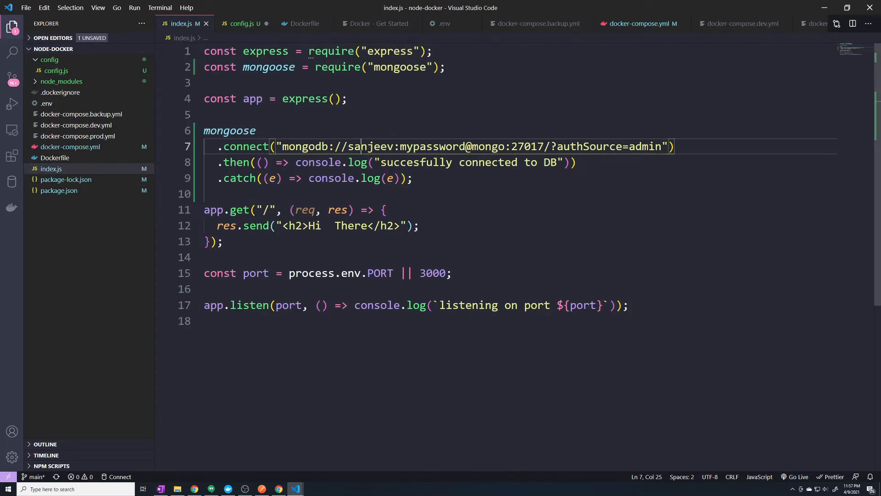
Inspect the password and URL parts of index.js's mongoose connection string, then return to config.js.
{"action": "double_click", "coordinate": [432, 146]}
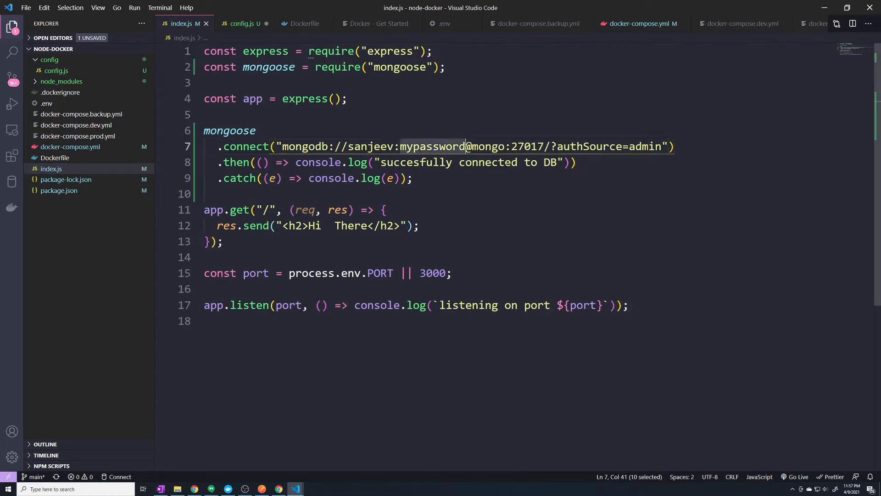
{"action": "left_click", "coordinate": [483, 147]}
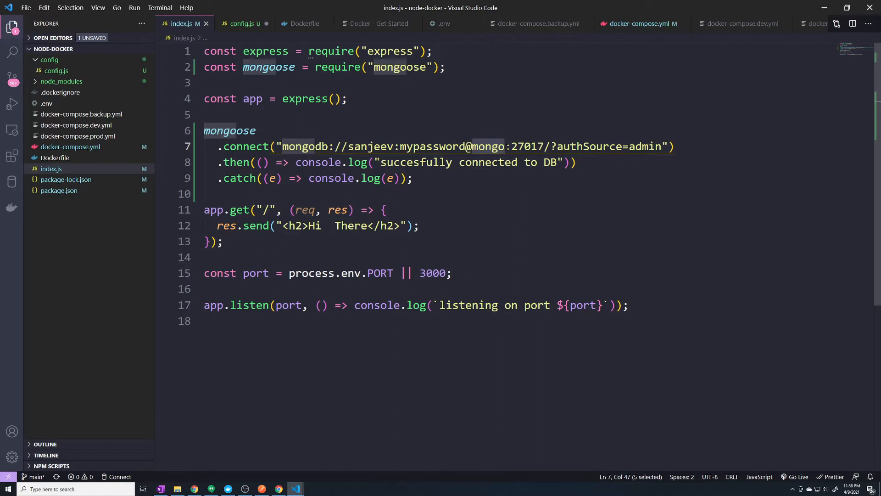
{"action": "left_click", "coordinate": [225, 193]}
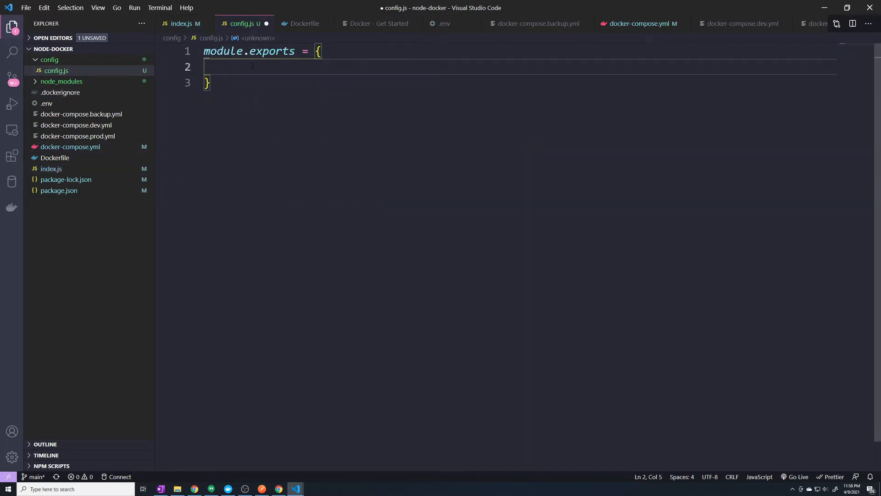
Export MONGO_IP as process.env.MONGO_IP || "mongo" in config.js.
{"action": "type", "text": "MONGO"}
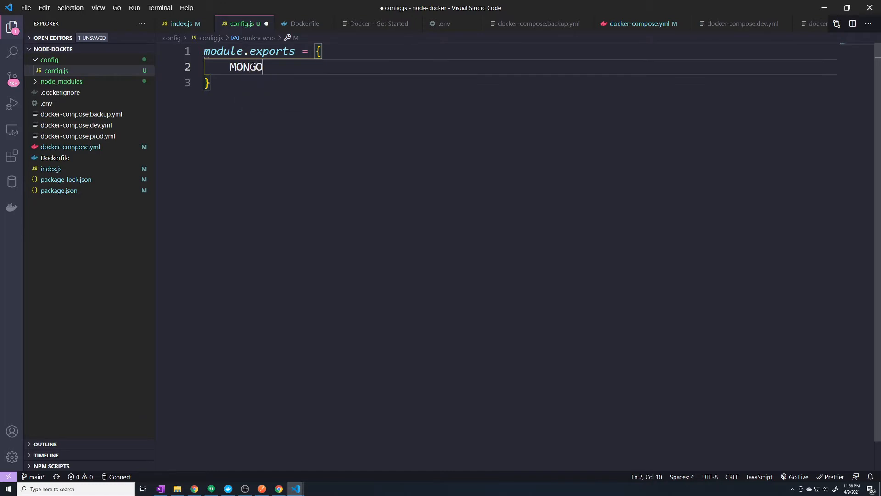
{"action": "type", "text": "_IP"}
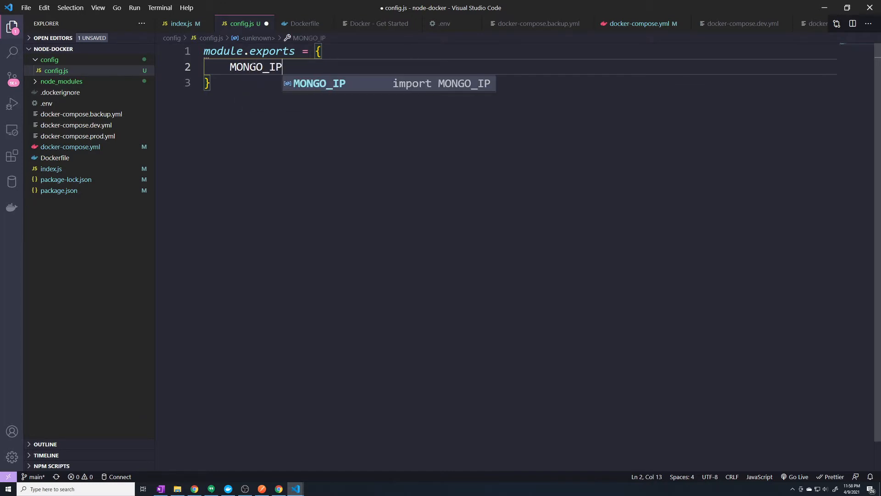
{"action": "type", "text": ": proc"}
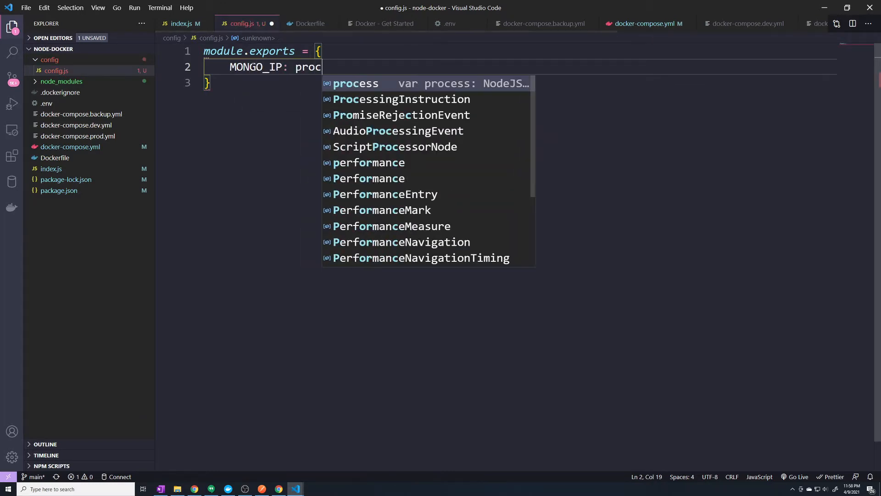
{"action": "type", "text": "ess.env."}
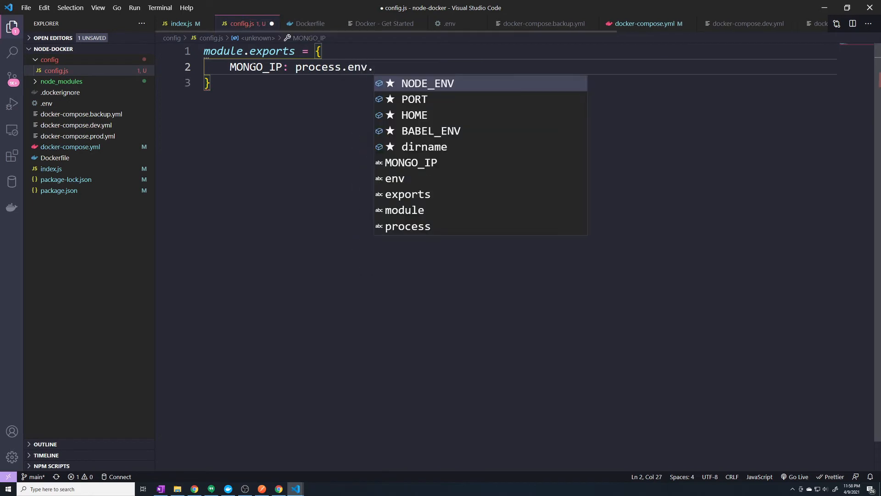
{"action": "type", "text": "MONGO_I"}
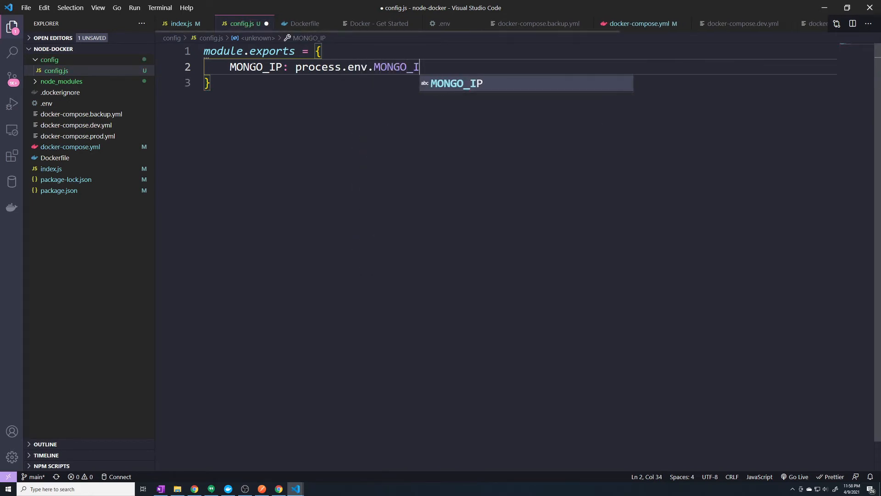
{"action": "type", "text": "P ||"}
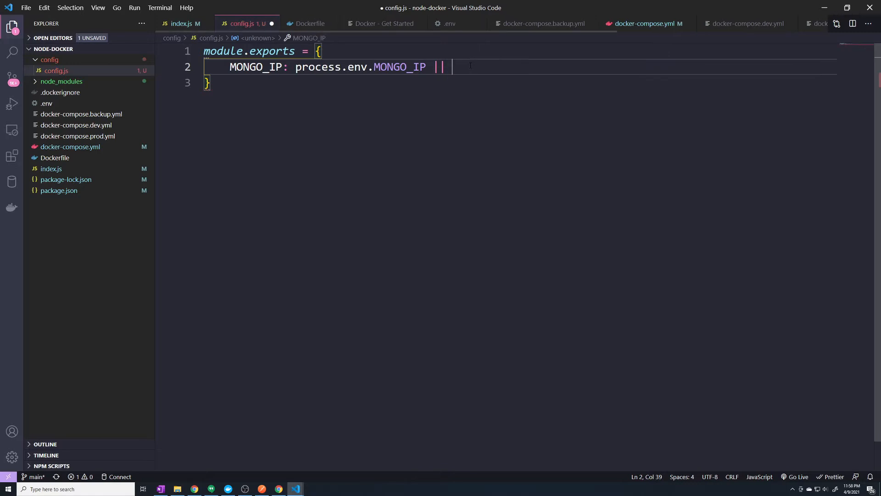
{"action": "type", "text": "\"mong\""}
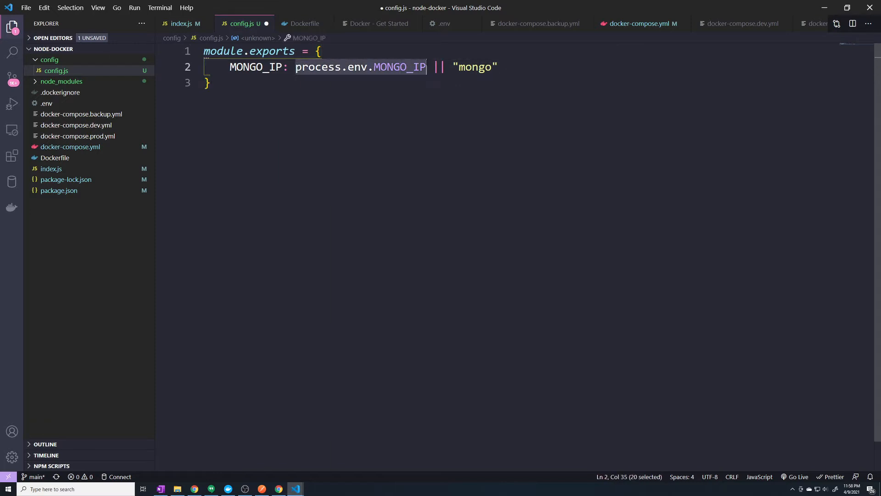
{"action": "mouse_move", "coordinate": [256, 67]}
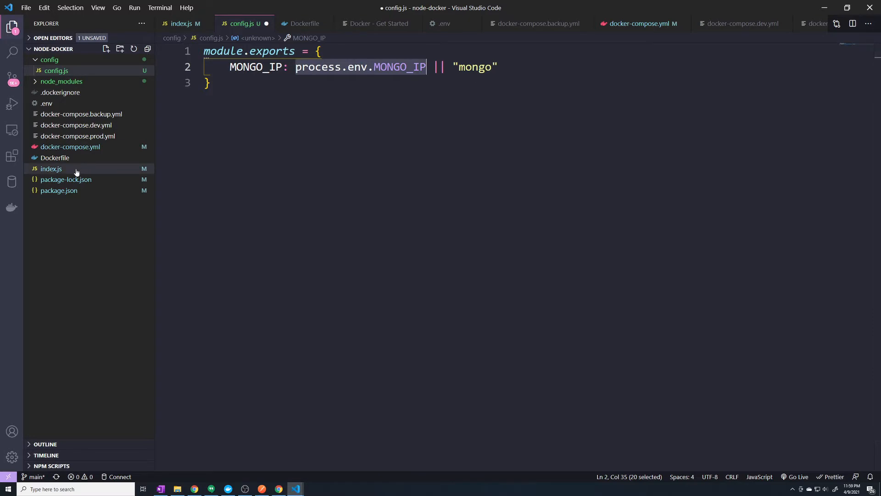
{"action": "left_click", "coordinate": [181, 23]}
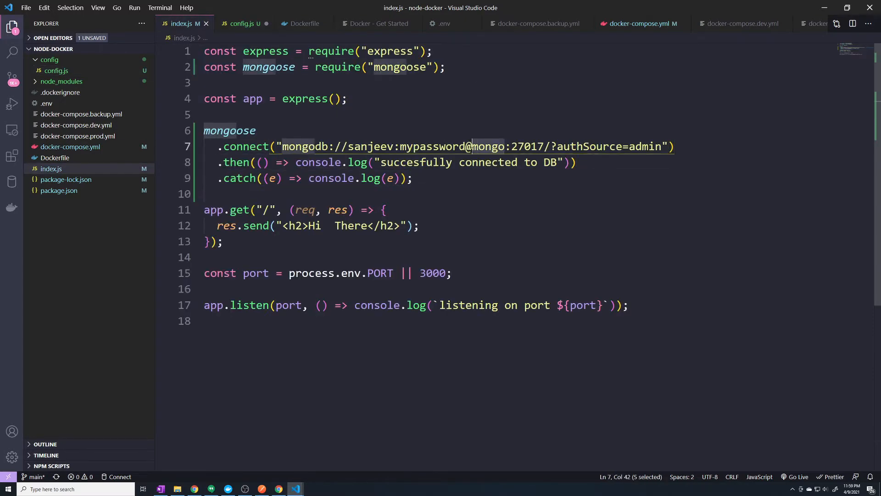
{"action": "left_click", "coordinate": [484, 193]}
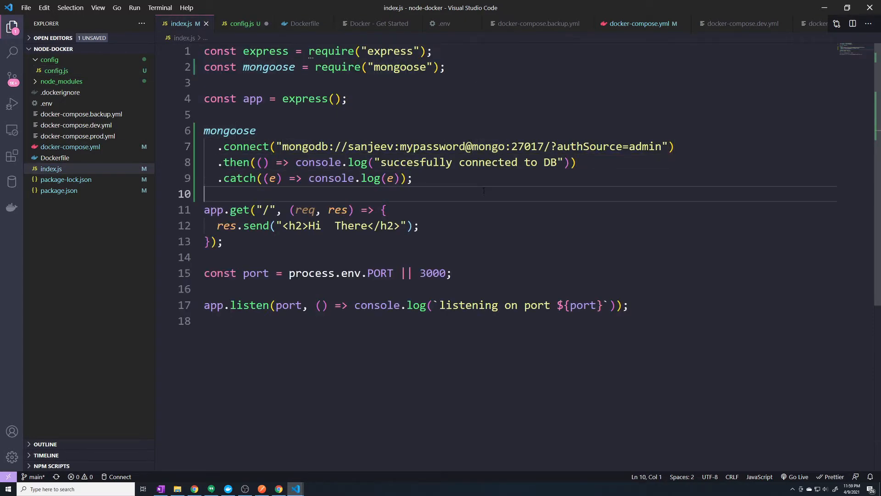
{"action": "left_click", "coordinate": [61, 80]}
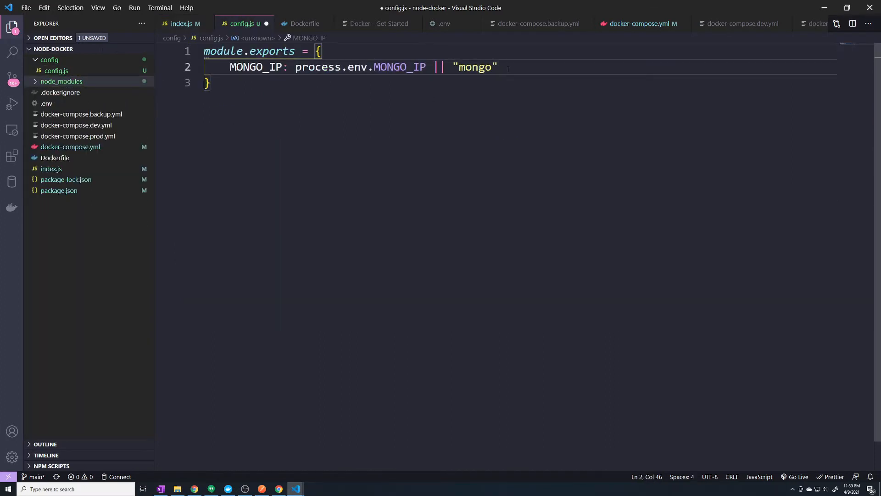
Add MONGO_PORT from process.env.MONGO_PORT with 27017 as the default.
{"action": "key", "text": "Enter"}
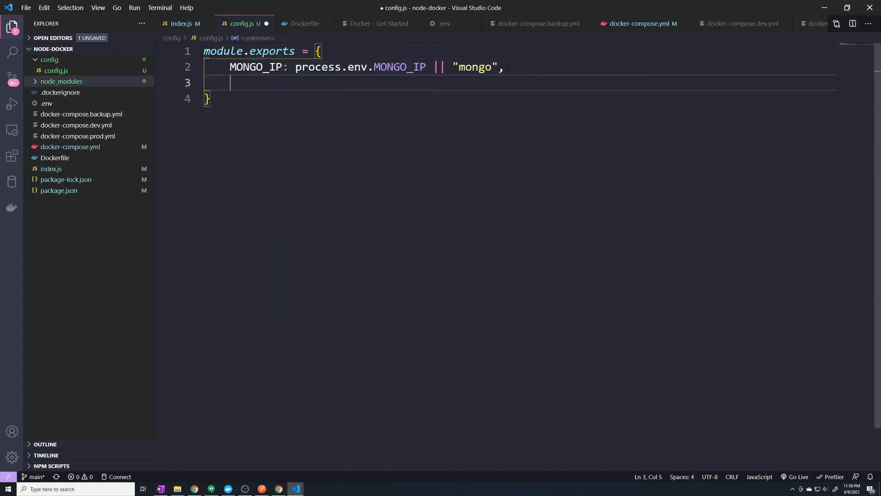
{"action": "type", "text": "M"}
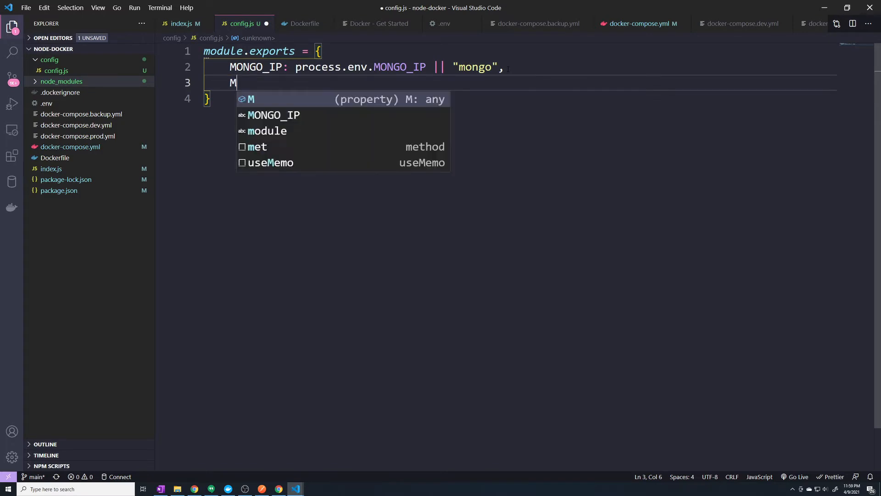
{"action": "type", "text": "ONGO_PORT"}
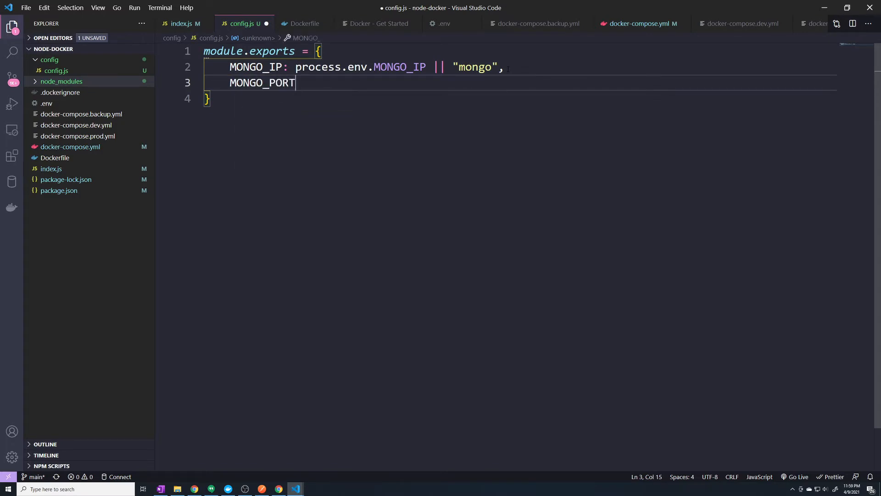
{"action": "type", "text": ": proces"}
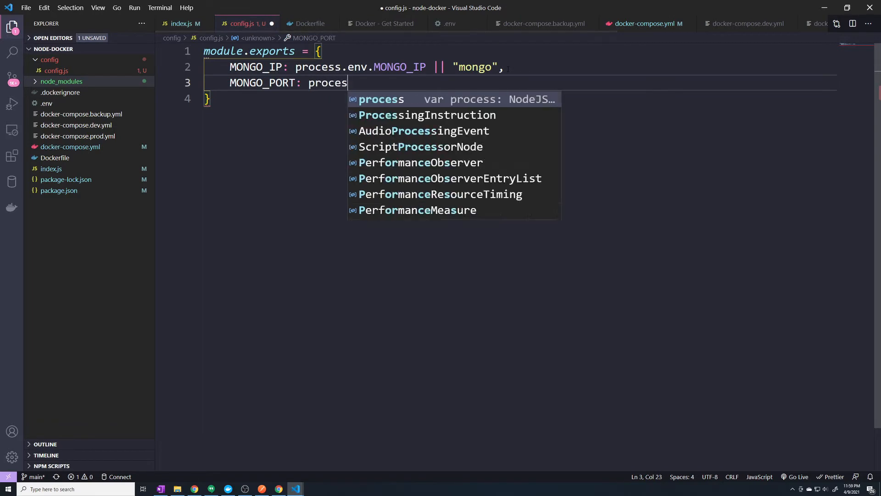
{"action": "type", "text": "s.env.MONGO_PORT ||"}
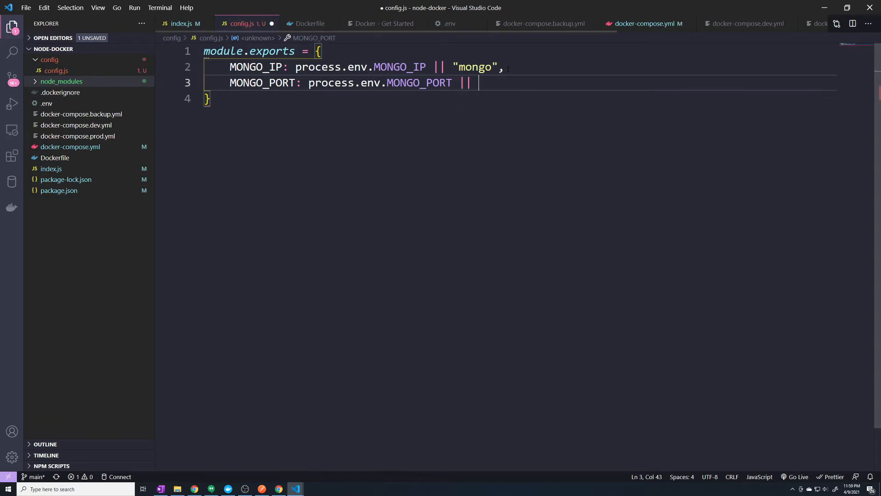
{"action": "type", "text": "2"}
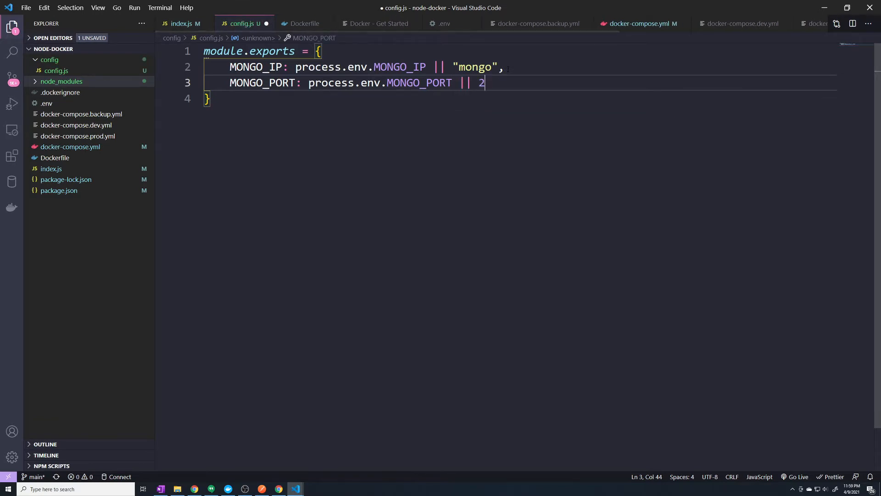
{"action": "type", "text": "7017"}
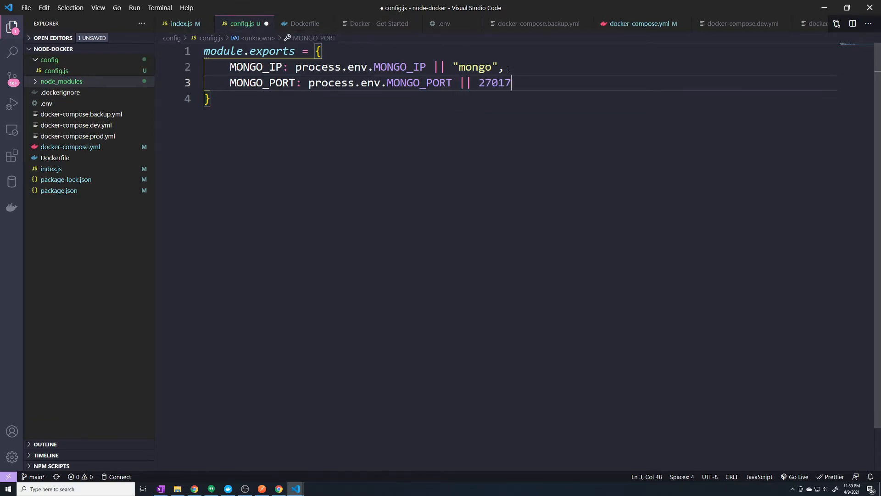
{"action": "type", "text": ","}
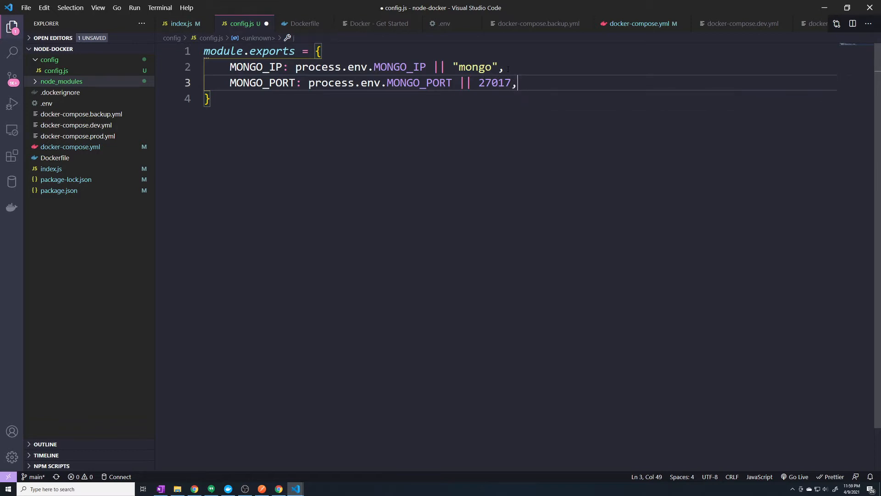
Add a MONGO_USER entry read from process.env.MONGO_USER.
{"action": "type", "text": "M"}
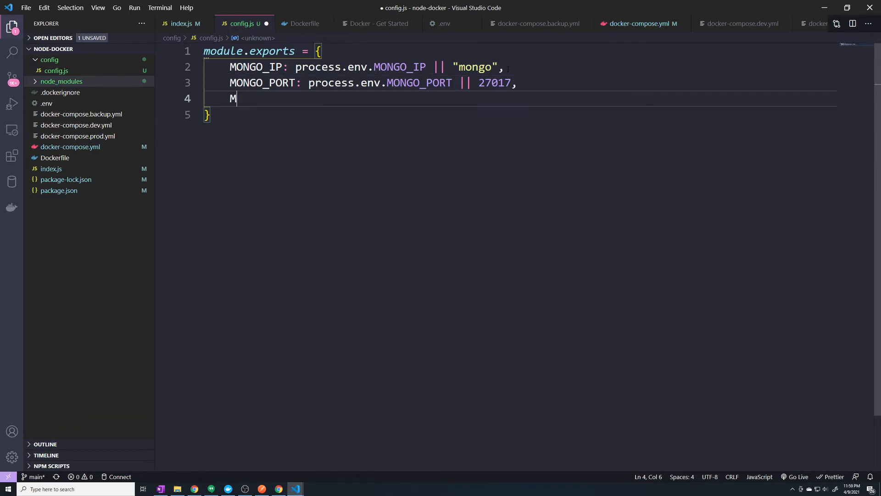
{"action": "type", "text": "ONGO_USER: p"}
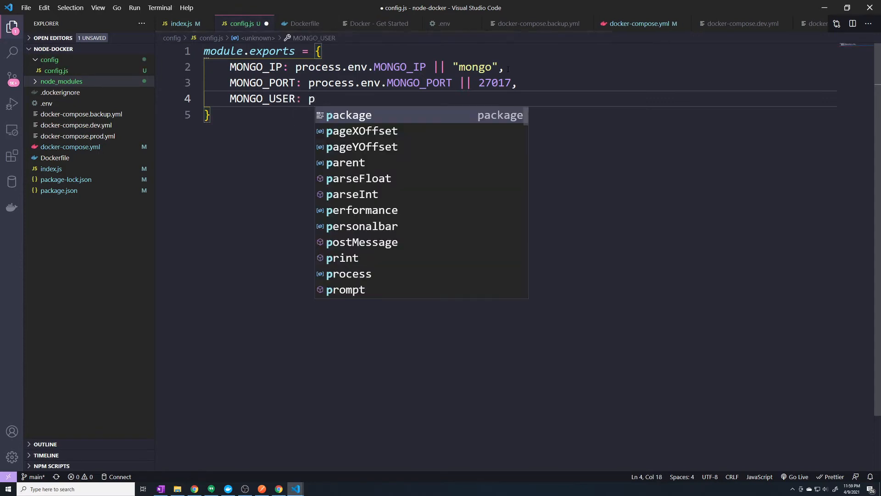
{"action": "type", "text": "rocess."}
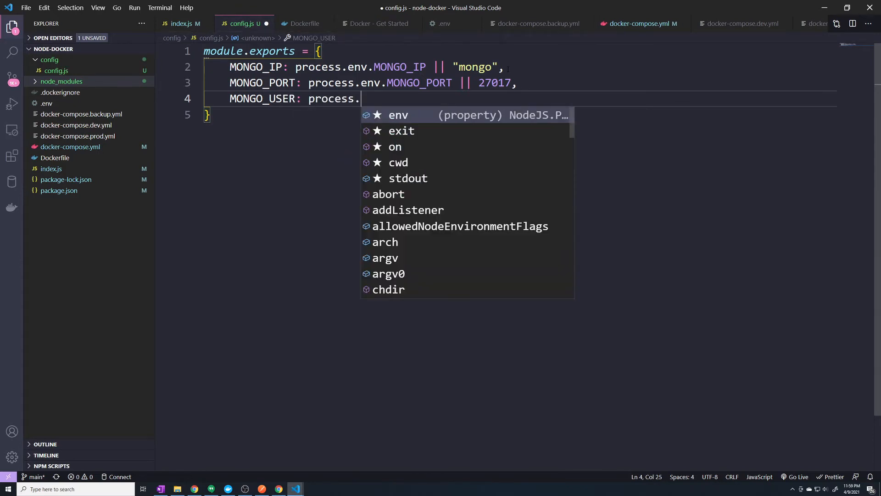
{"action": "type", "text": "env."}
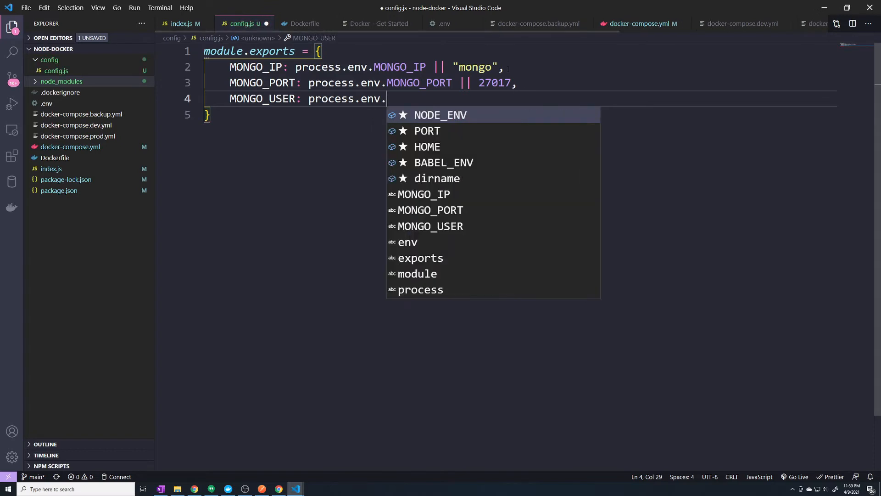
{"action": "type", "text": "MONGO)"}
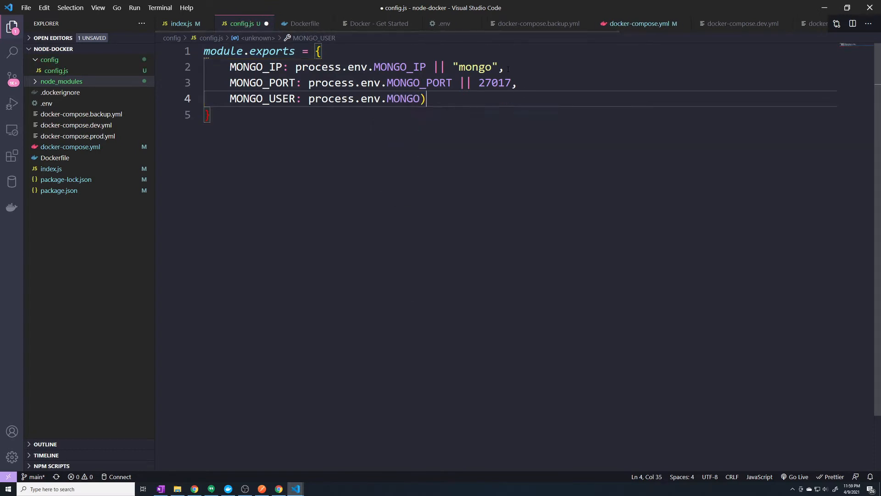
{"action": "type", "text": "_USER"}
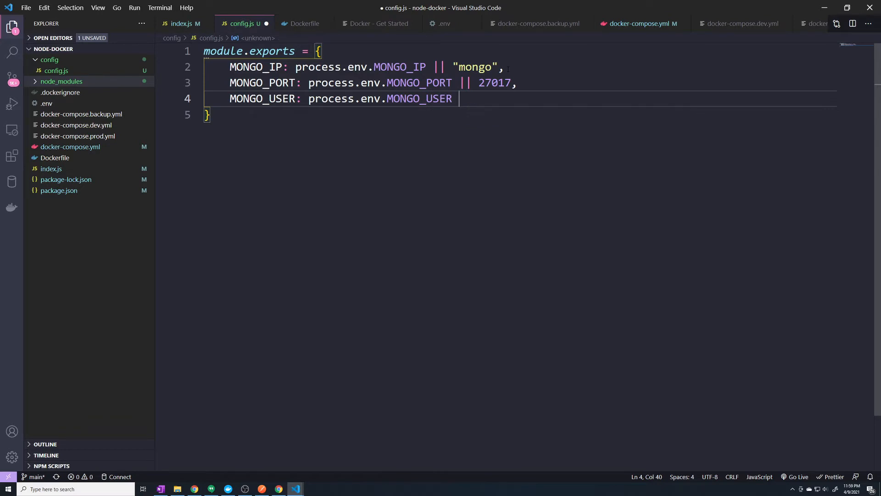
{"action": "type", "text": "||"}
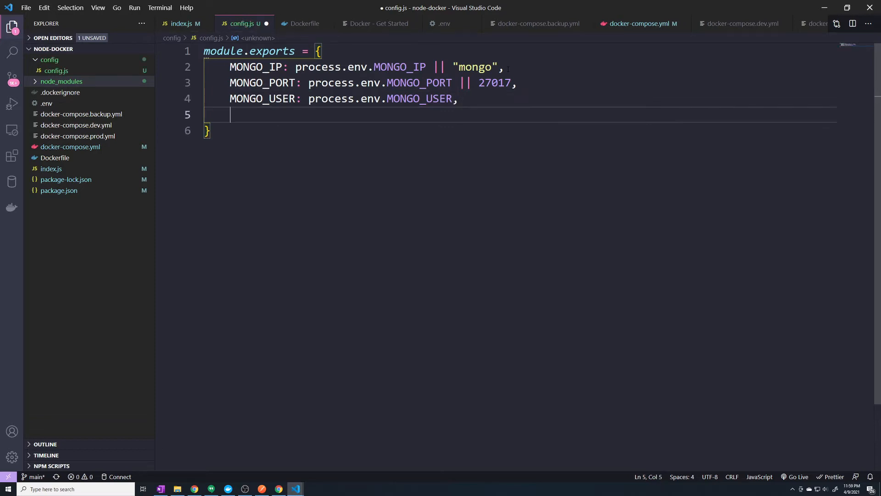
Add a MONGO_PASSWORD entry read from process.env.MONGO_PASSWORD.
{"action": "type", "text": "MONGO"}
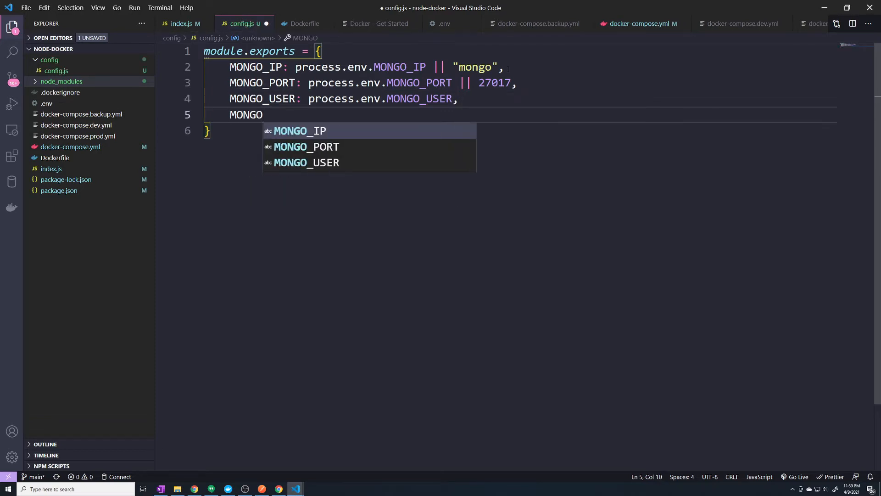
{"action": "type", "text": "_PASSWO"}
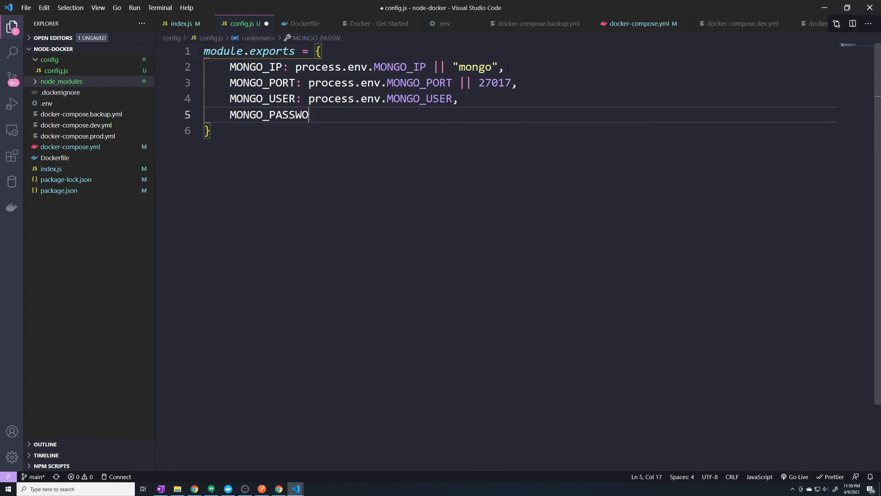
{"action": "type", "text": "RD:"}
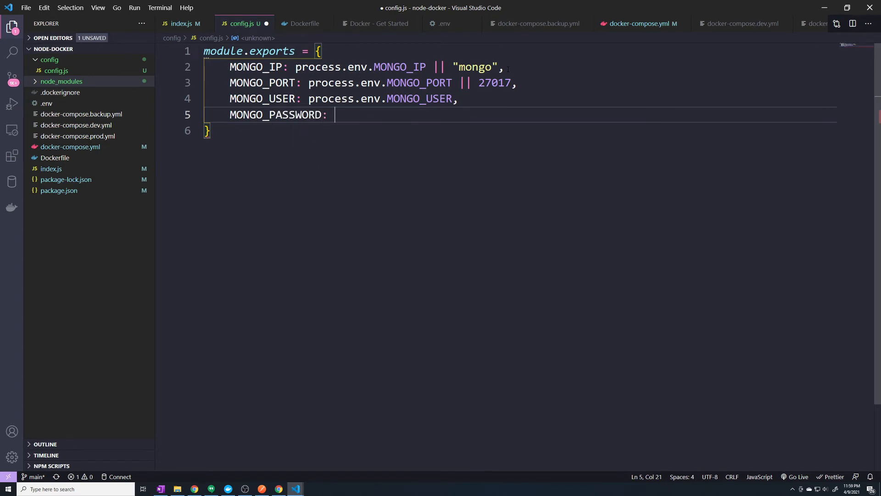
{"action": "type", "text": "process.env."}
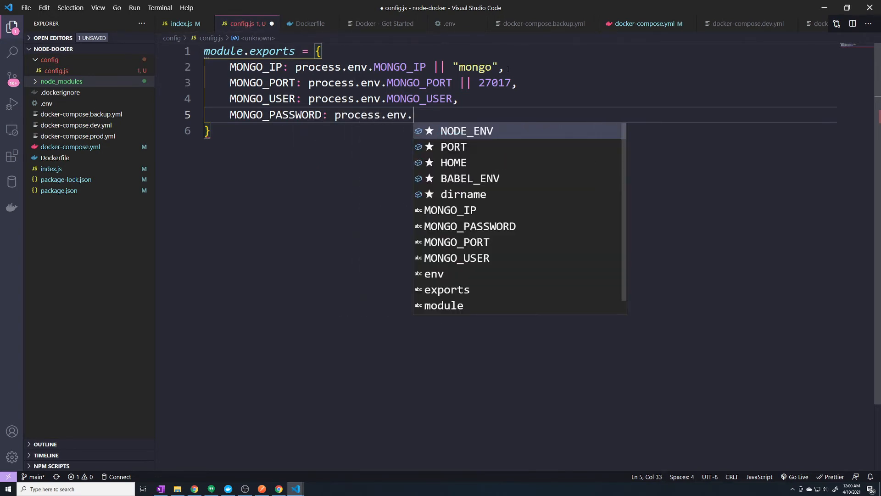
{"action": "type", "text": "MONGO_"}
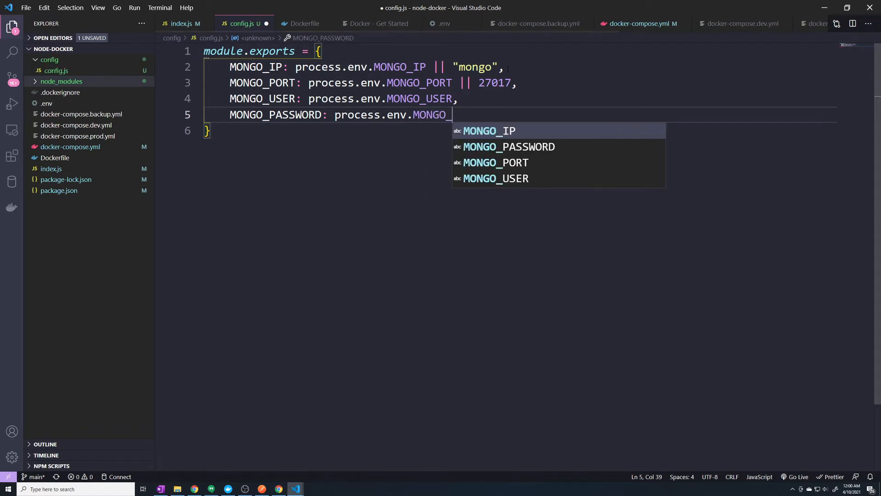
{"action": "type", "text": "PASSWORD"}
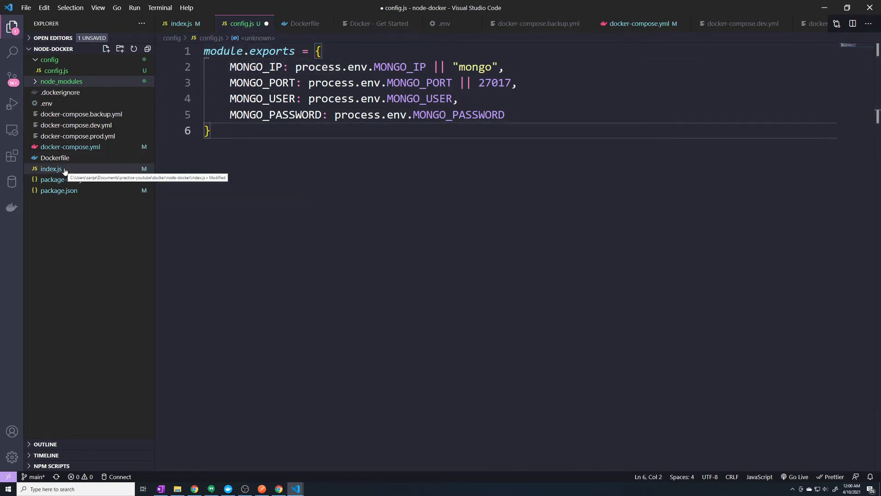
In index.js, replace the hard-coded username and password with ${MONGO_USER} and ${MONGO_PASSWORD}.
{"action": "left_click", "coordinate": [51, 169]}
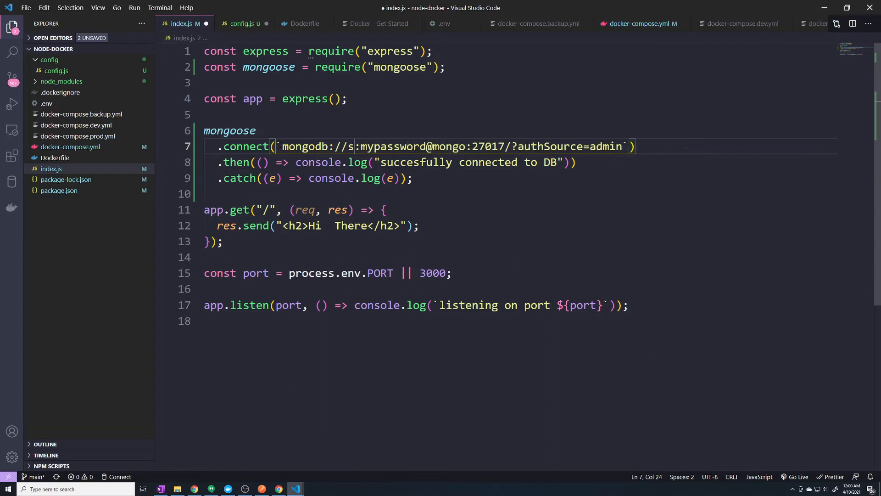
{"action": "key", "text": "Backspace"}
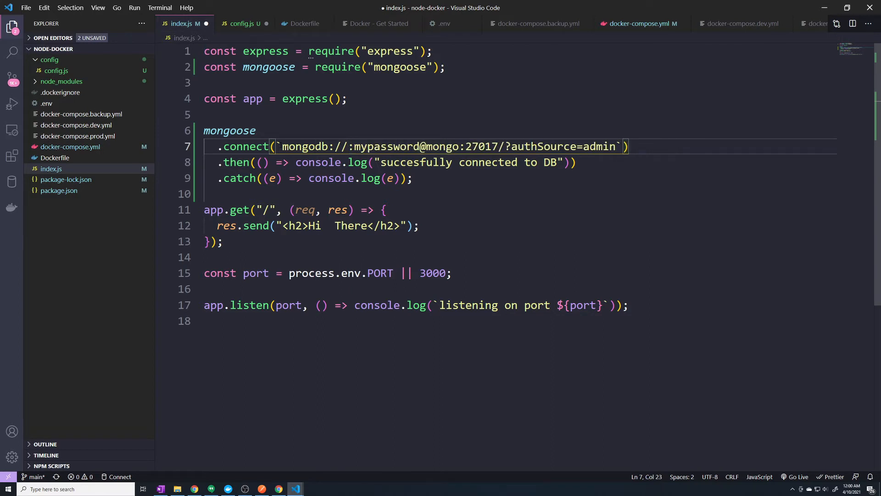
{"action": "type", "text": "${}"}
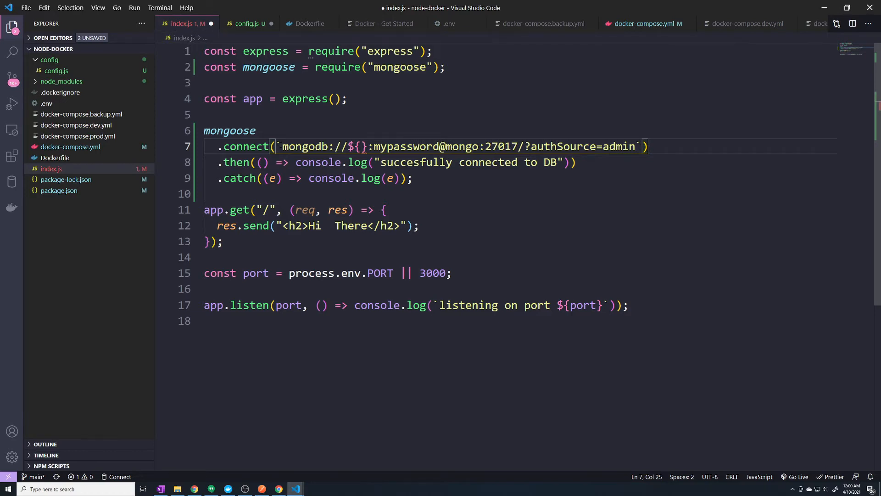
{"action": "type", "text": "MONGO_USER"}
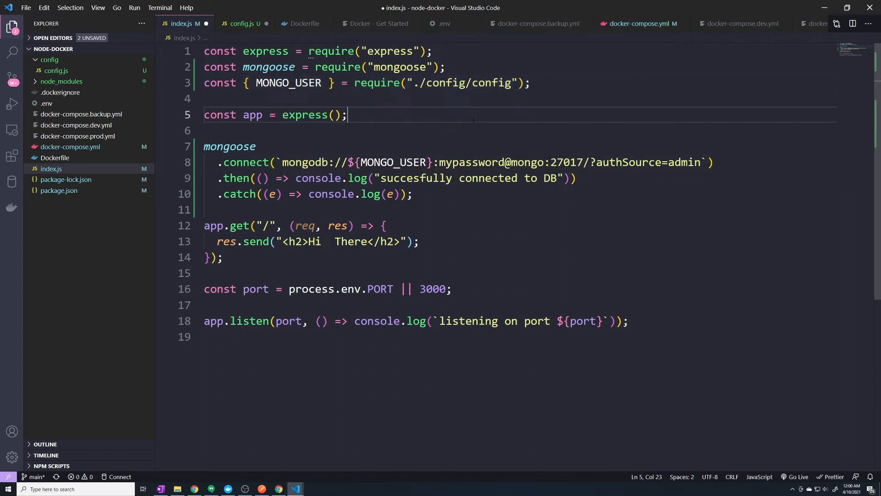
{"action": "double_click", "coordinate": [473, 162]}
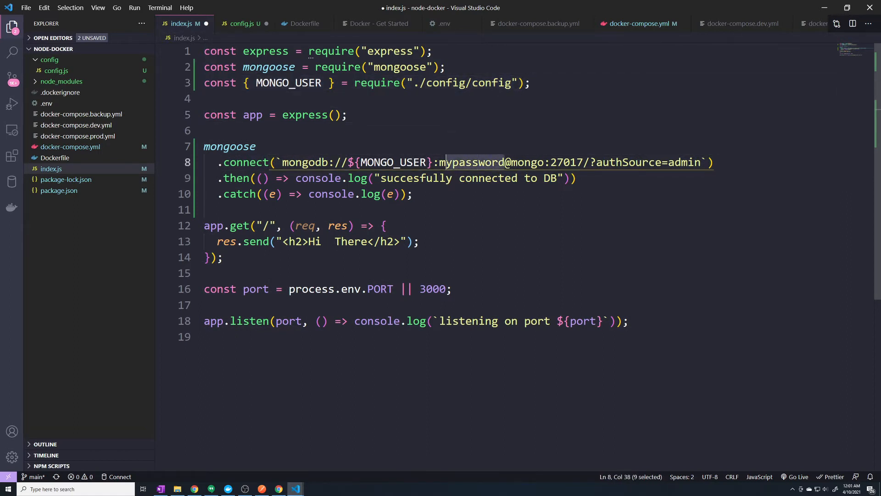
{"action": "key", "text": "Delete"}
{"action": "type", "text": "$"}
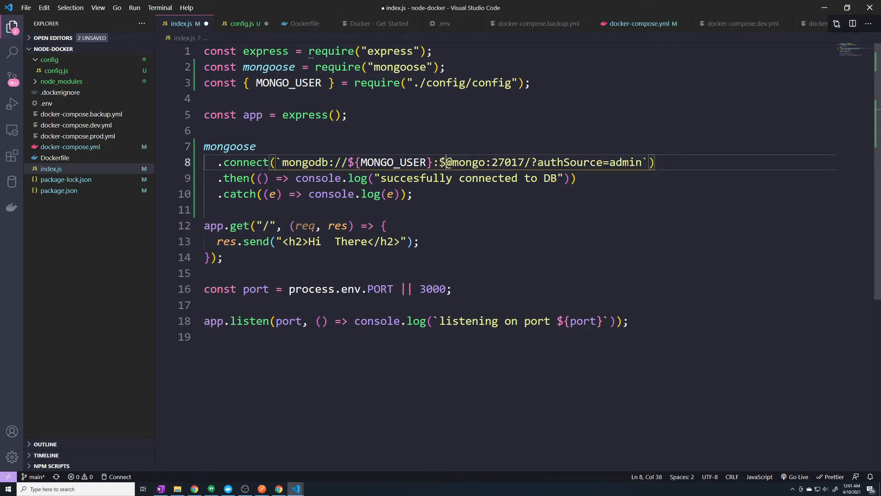
{"action": "type", "text": "MONGO_PASSWORD}"}
{"action": "left_click", "coordinate": [367, 83]}
{"action": "type", "text": ", MONGO_PASSWORD"}
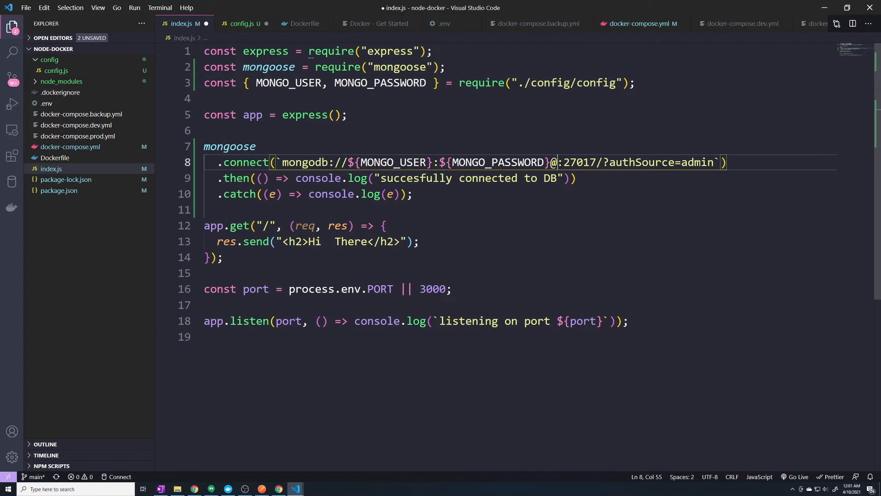
Replace the hard-coded host and port 27017 with ${MONGO_IP} and ${MONGO_PORT}.
{"action": "type", "text": "${"}
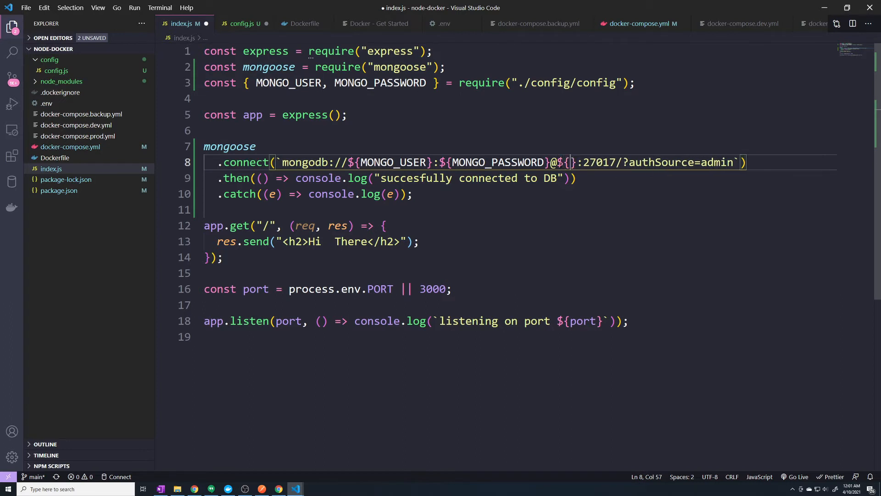
{"action": "type", "text": "MONGO_IP"}
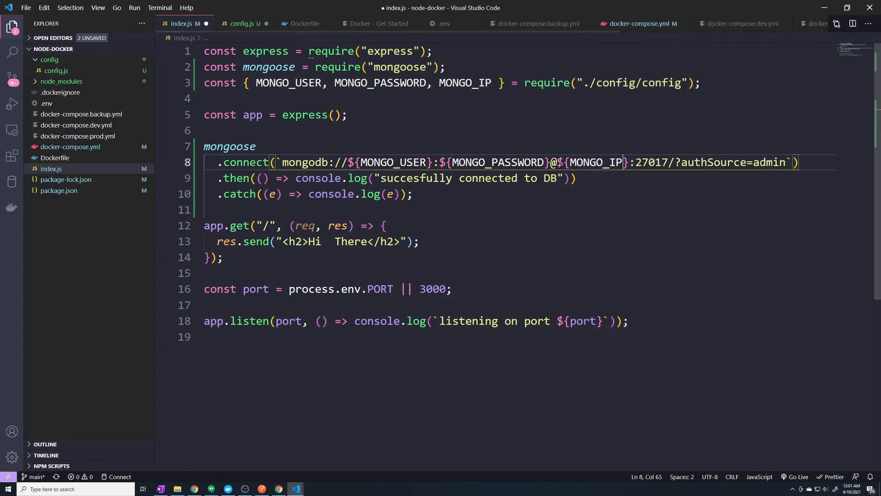
{"action": "double_click", "coordinate": [650, 162]}
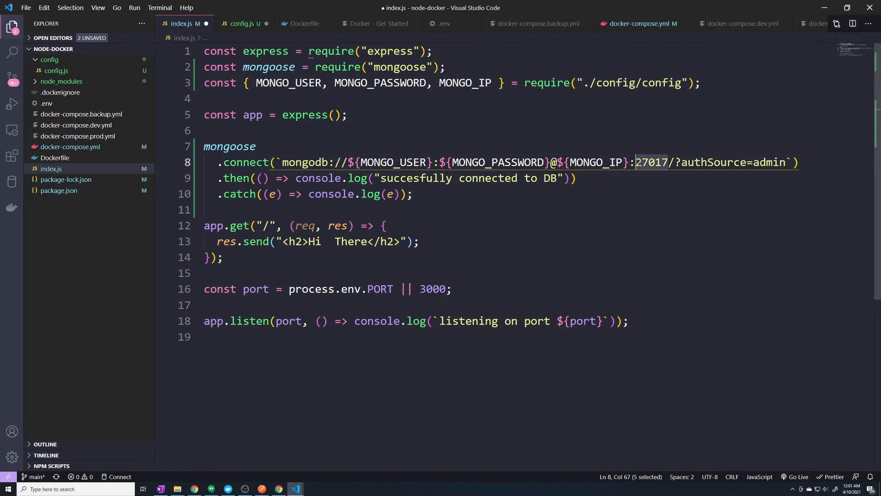
{"action": "type", "text": "4"}
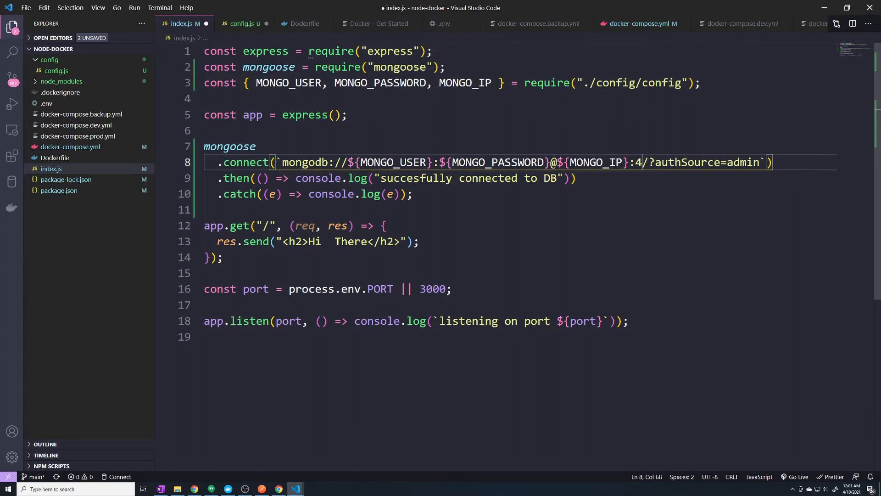
{"action": "type", "text": "${"}
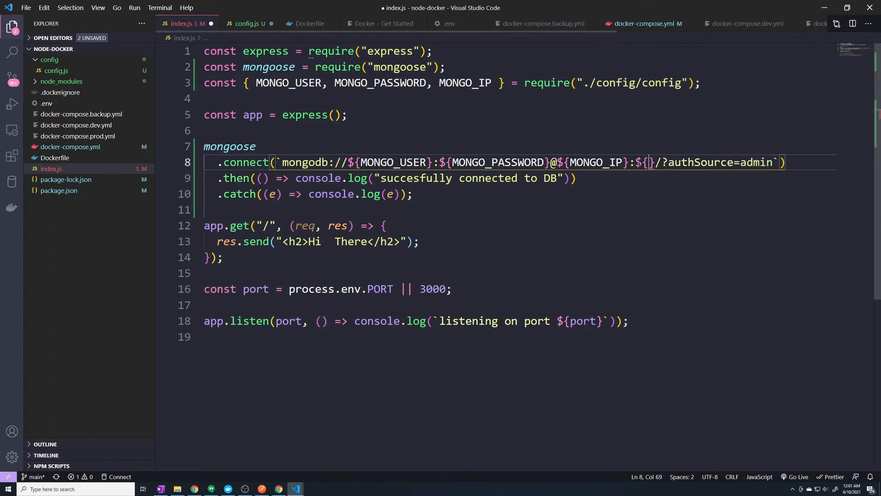
{"action": "type", "text": "MONGO_PORT"}
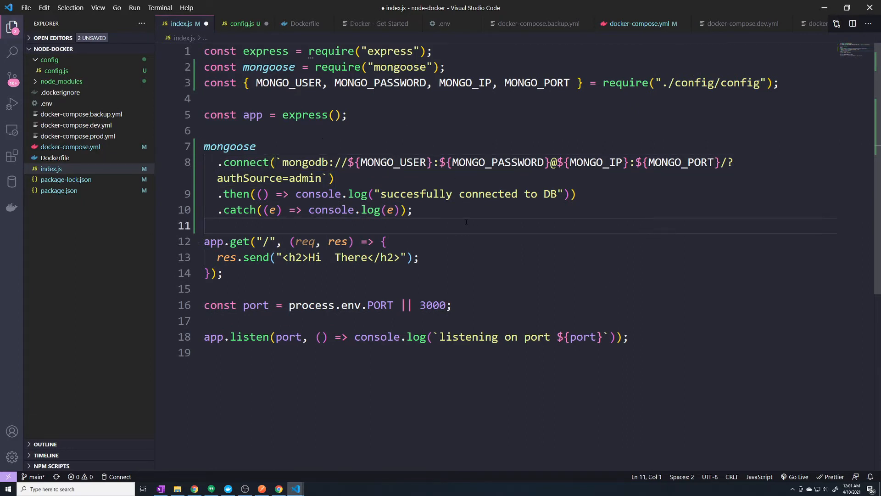
{"action": "mouse_move", "coordinate": [256, 305]}
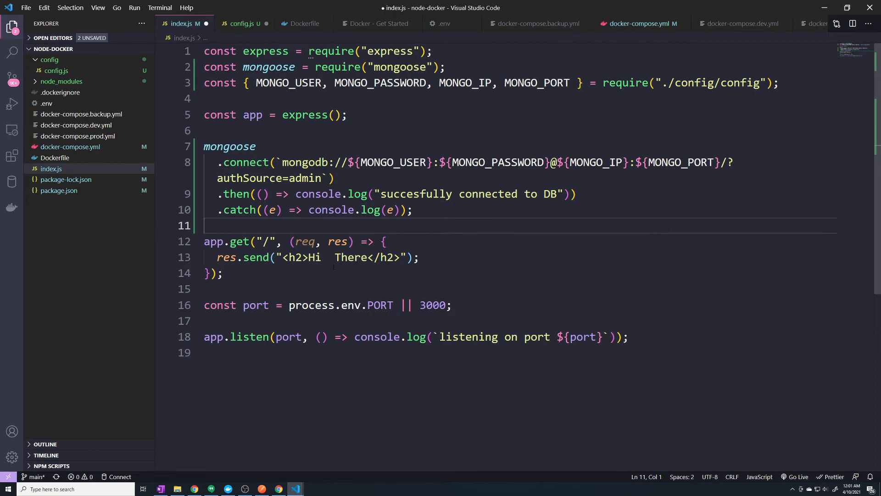
Open config.js and save all unsaved files with File > Save All.
{"action": "left_click", "coordinate": [243, 23]}
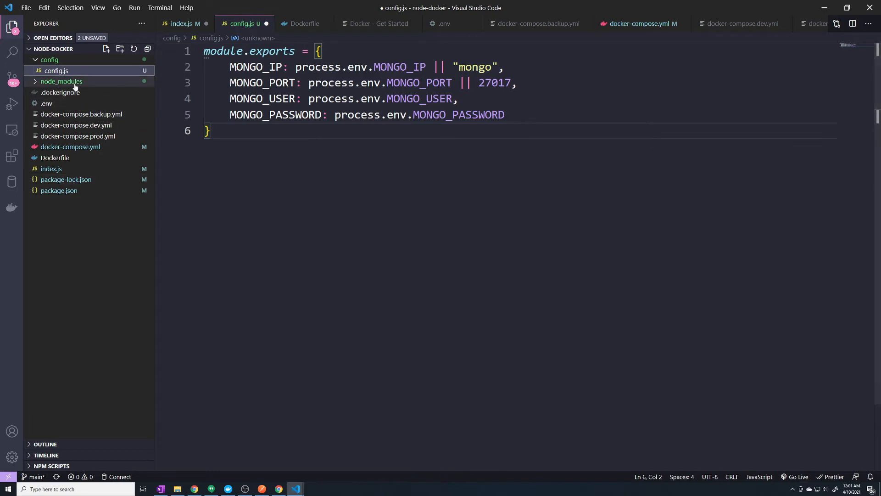
{"action": "mouse_move", "coordinate": [61, 82]}
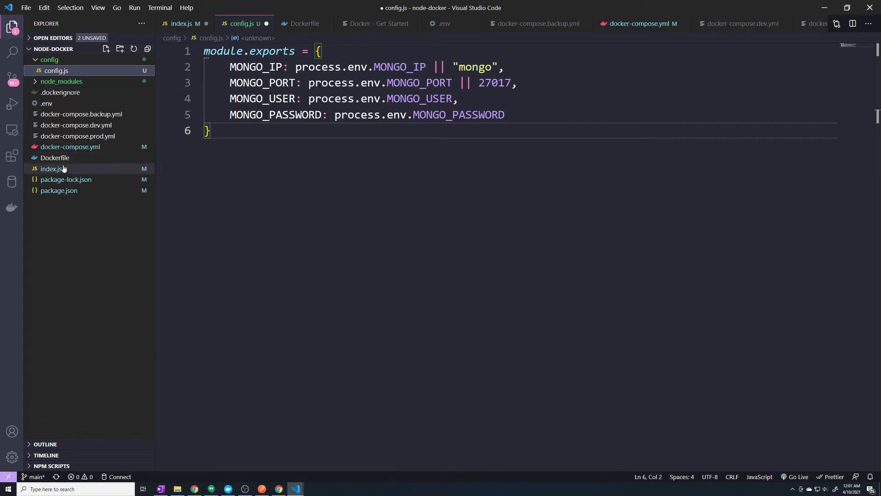
{"action": "left_click", "coordinate": [25, 7]}
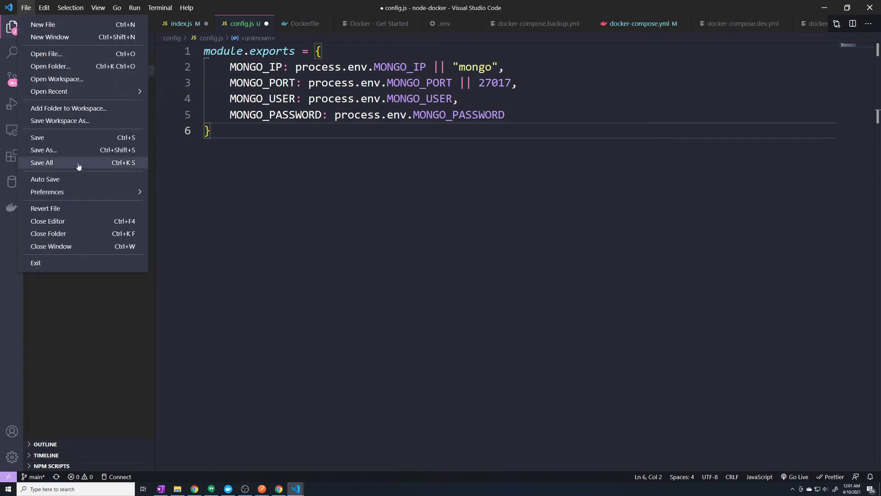
{"action": "left_click", "coordinate": [41, 163]}
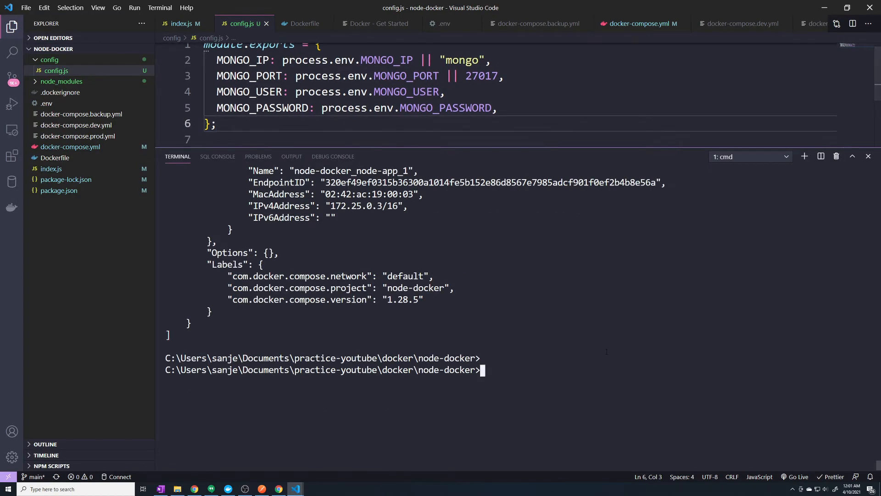
Run 'docker exec -it node-docker_node-app_1 bash' and enlarge config.js above the terminal.
{"action": "type", "text": "docker exec -it node-docker_node-app_1 bash"}
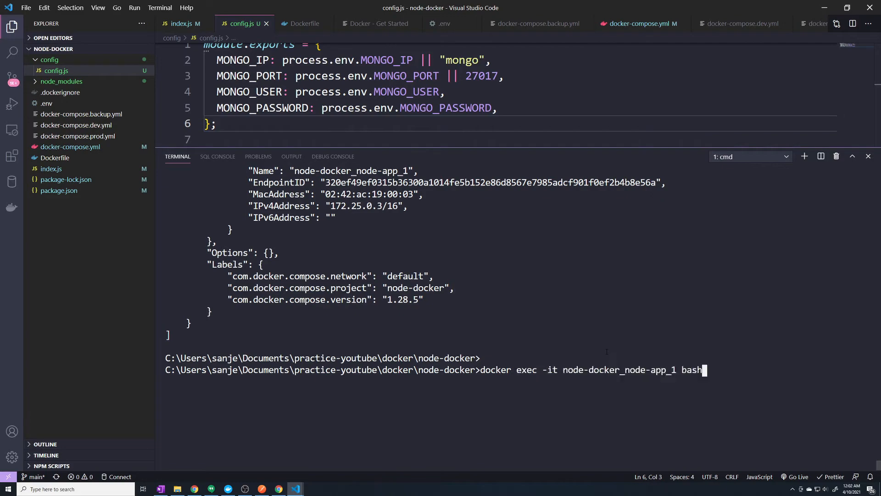
{"action": "key", "text": "enter"}
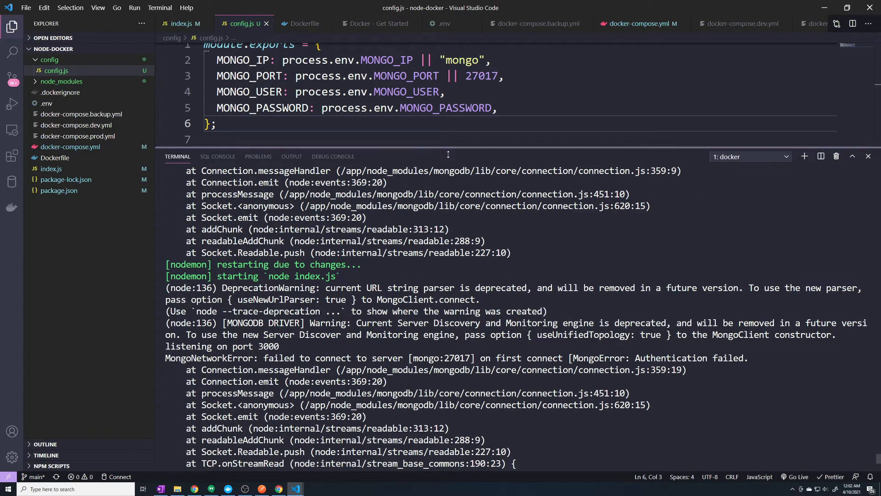
{"action": "left_click", "coordinate": [26, 7]}
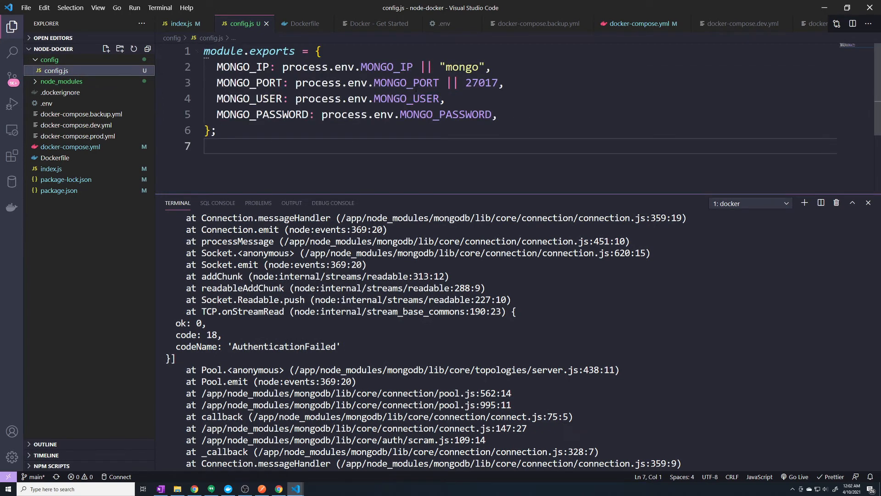
{"action": "left_click_drag", "start_coordinate": [277, 98], "coordinate": [445, 98]}
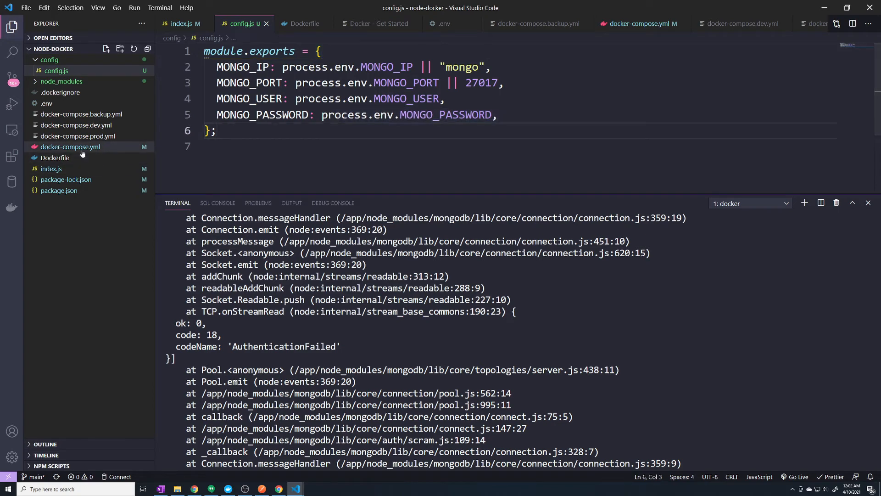
Review the mongo service credentials in docker-compose.yml, then return to docker-compose.dev.yml.
{"action": "left_click", "coordinate": [70, 147]}
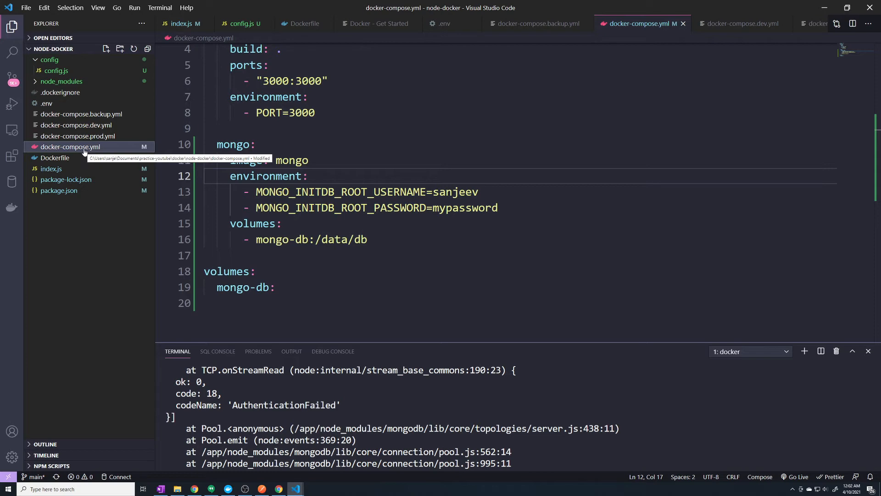
{"action": "mouse_move", "coordinate": [268, 176]}
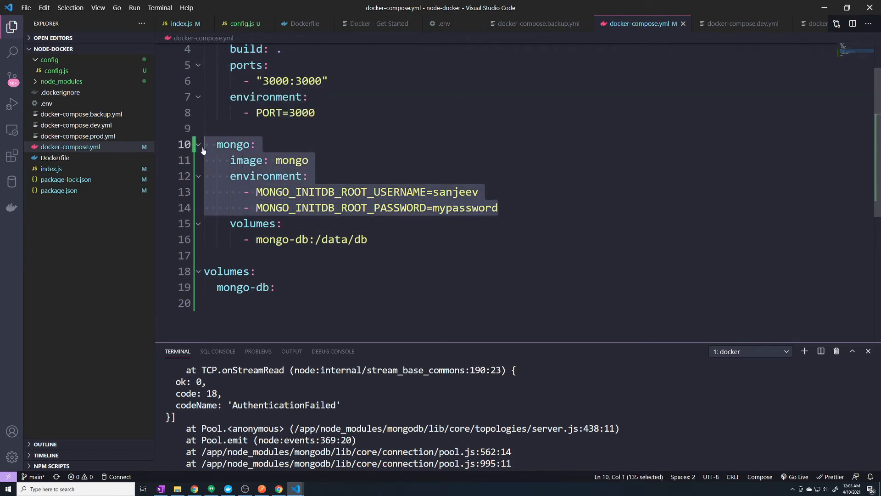
{"action": "left_click", "coordinate": [738, 23]}
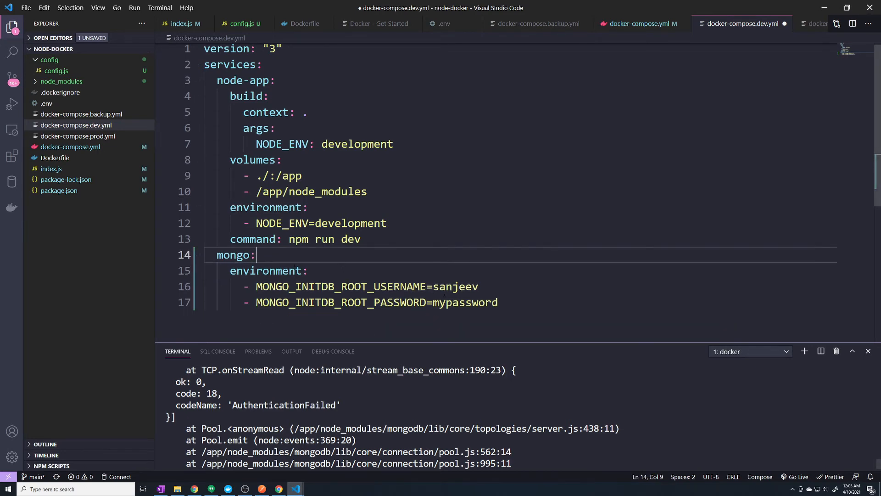
Add a MONGO_USER=sanjeev line under the mongo password, then select it for removal.
{"action": "key", "text": "enter"}
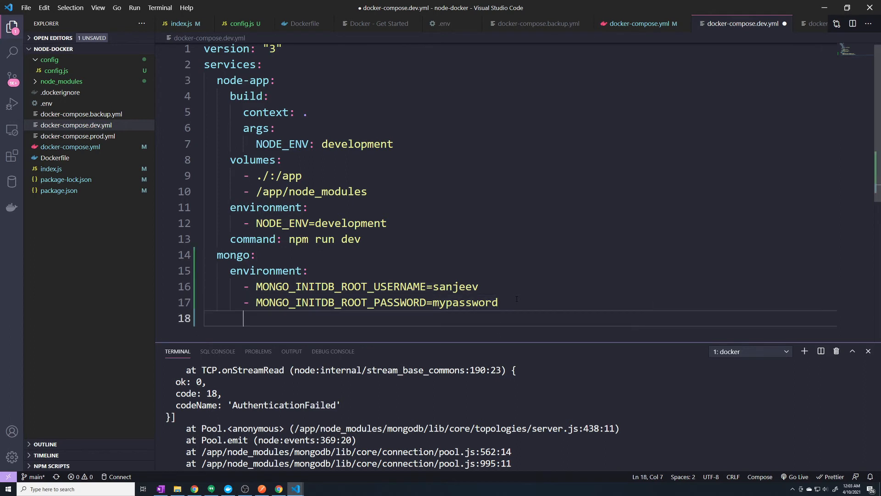
{"action": "type", "text": "-"}
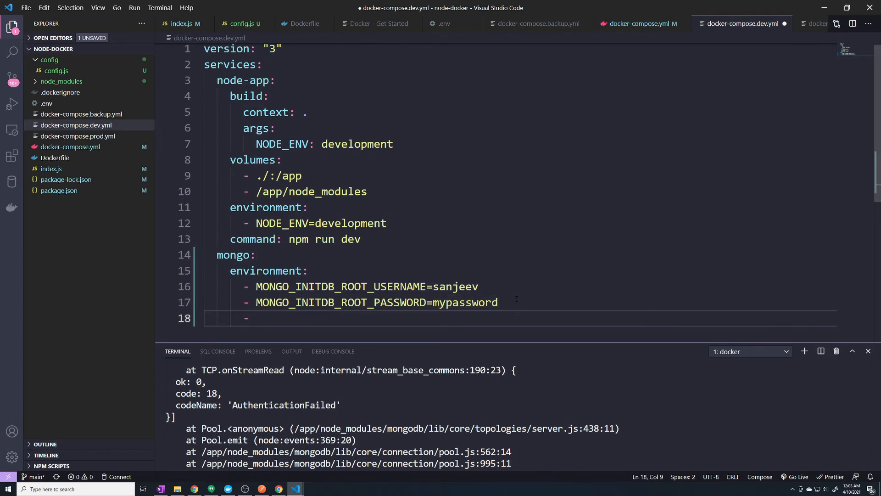
{"action": "type", "text": "MONGO_"}
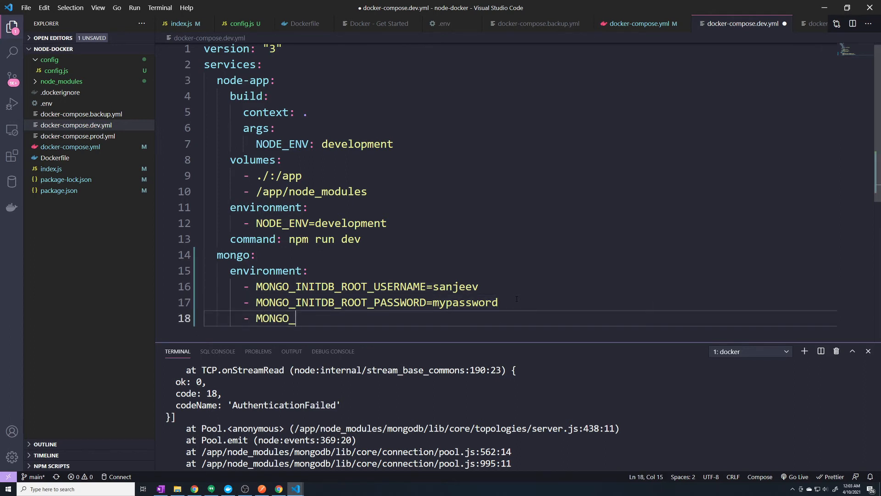
{"action": "key", "text": "BackSpace"}
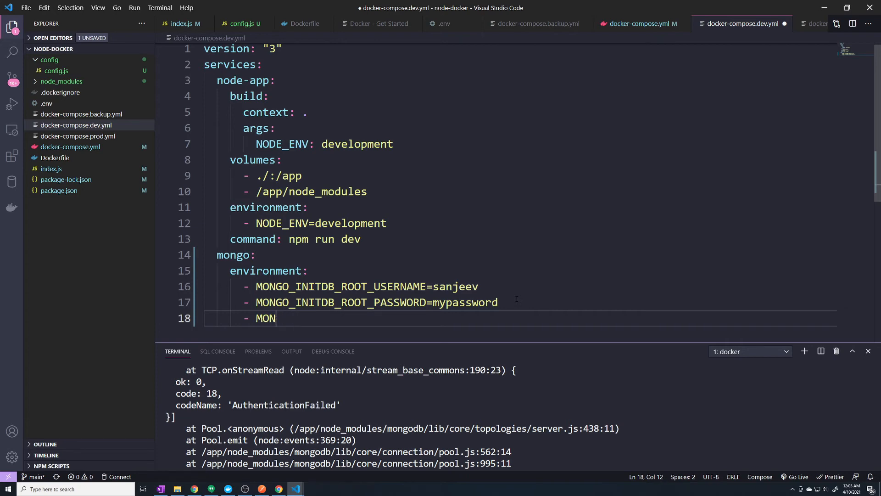
{"action": "type", "text": "GO_"}
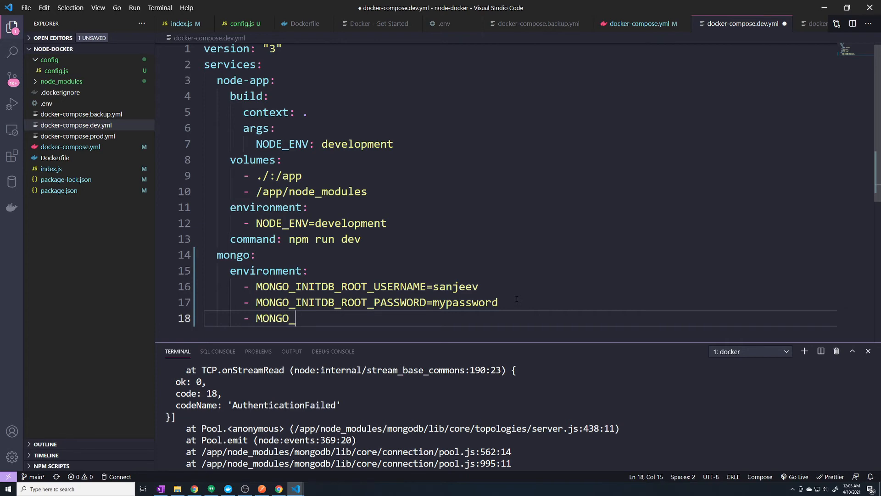
{"action": "type", "text": "USER"}
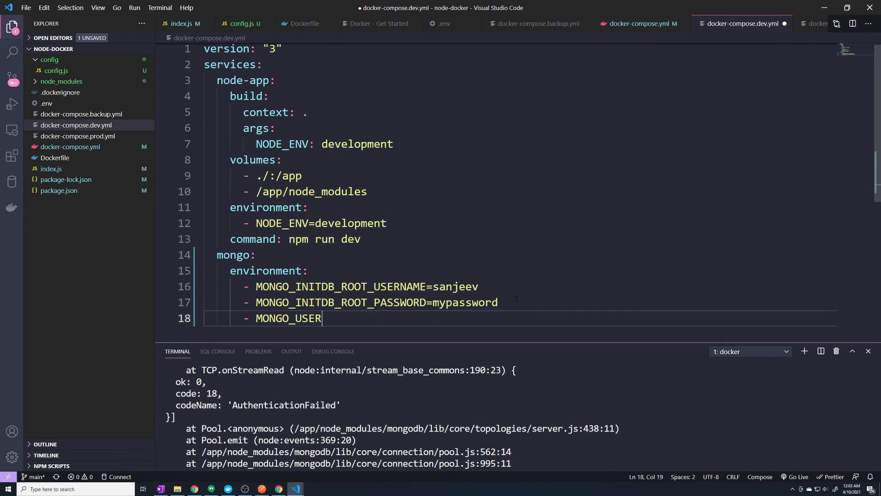
{"action": "type", "text": "="}
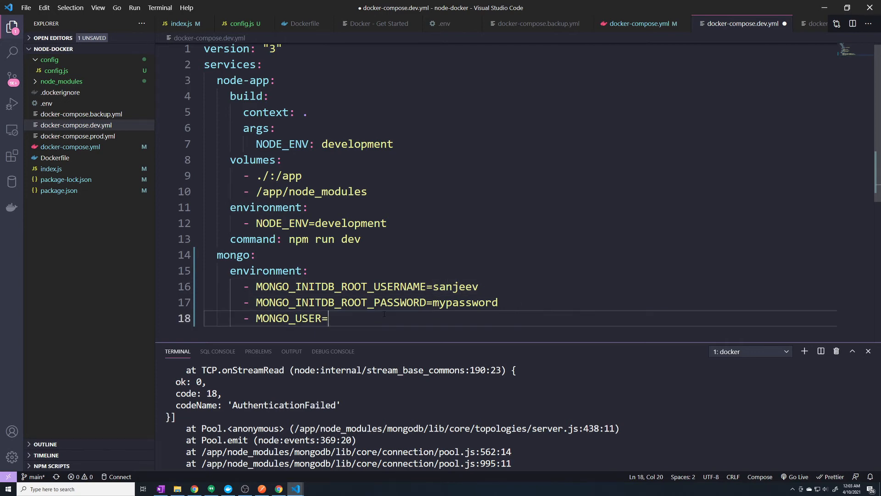
{"action": "type", "text": "sanjeev"}
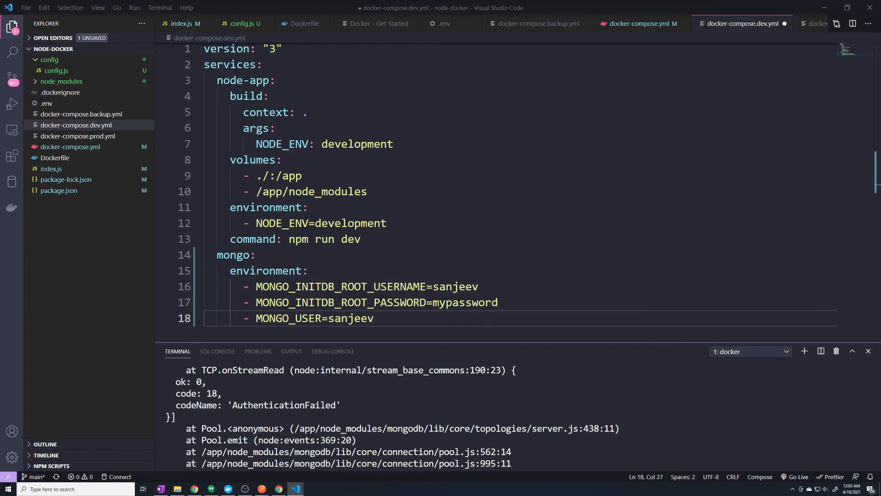
{"action": "left_click_drag", "start_coordinate": [255, 318], "coordinate": [373, 318]}
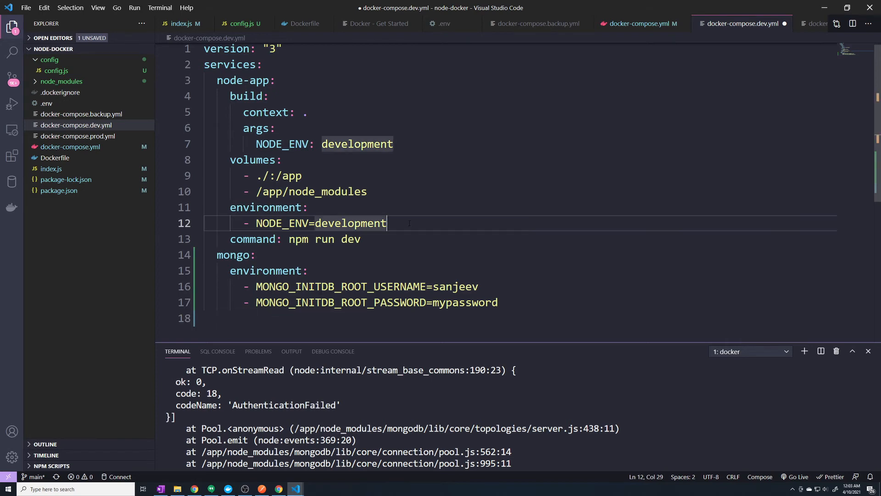
{"action": "key", "text": "Enter"}
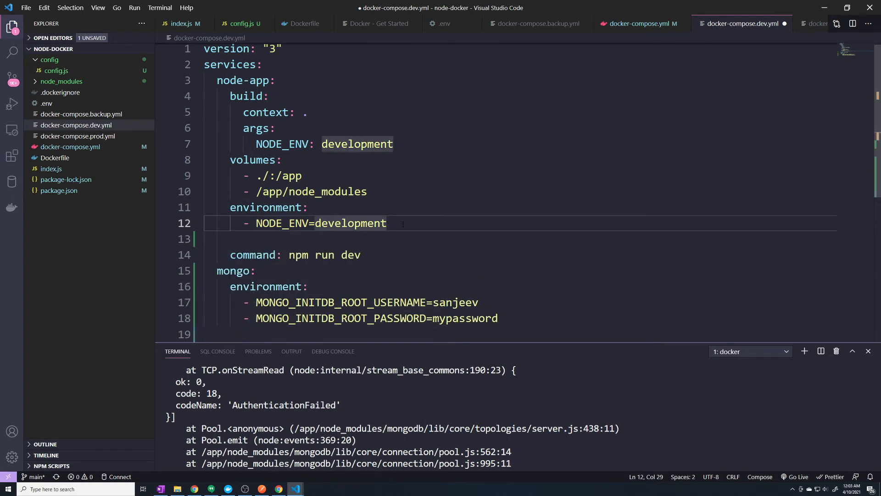
{"action": "type", "text": "-"}
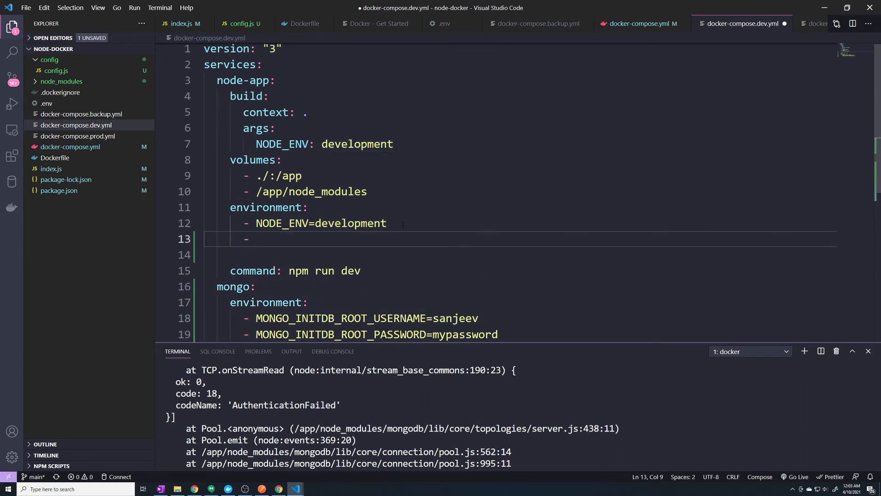
{"action": "type", "text": "MON"}
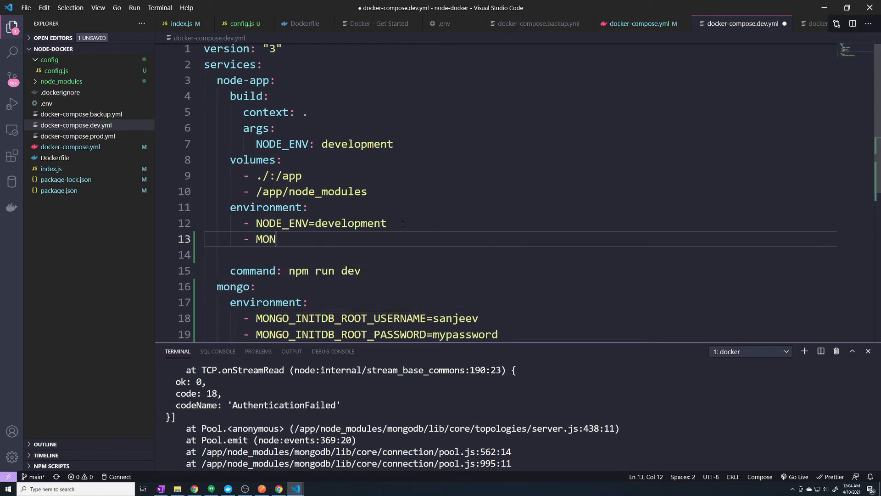
{"action": "type", "text": "GO_USER"}
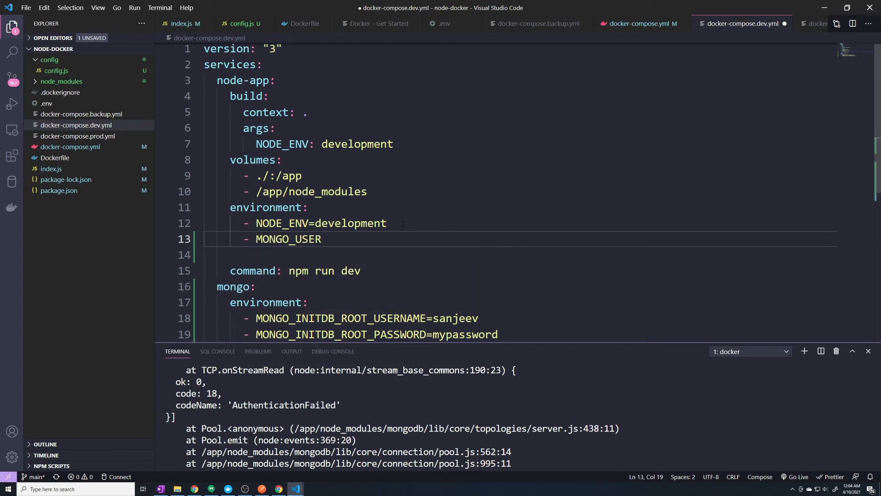
{"action": "type", "text": "=sanjeev"}
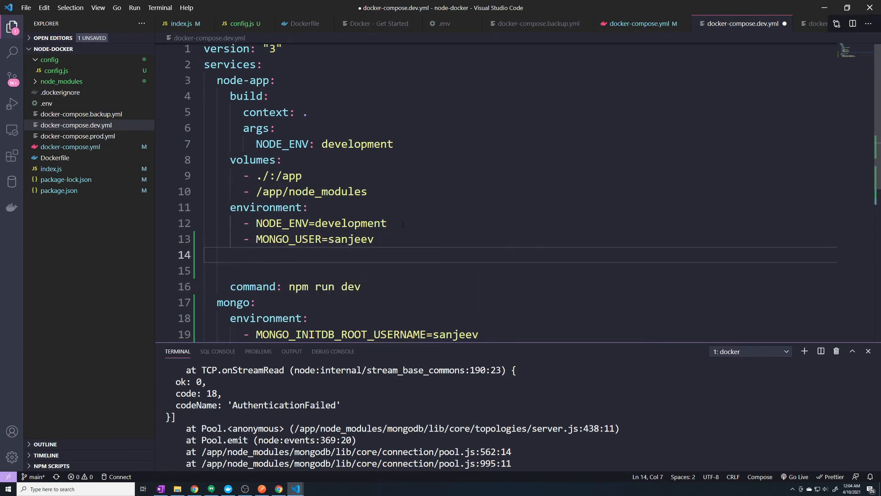
{"action": "type", "text": "- MONGO"}
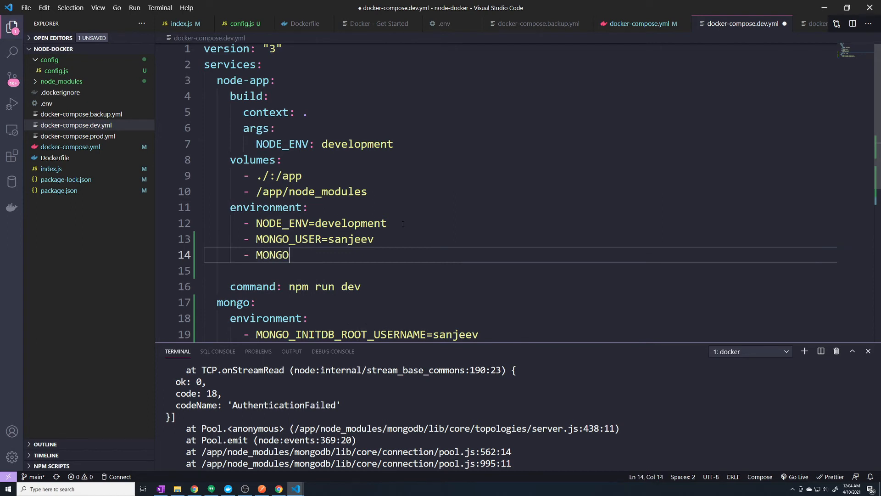
{"action": "type", "text": "_PASSWO"}
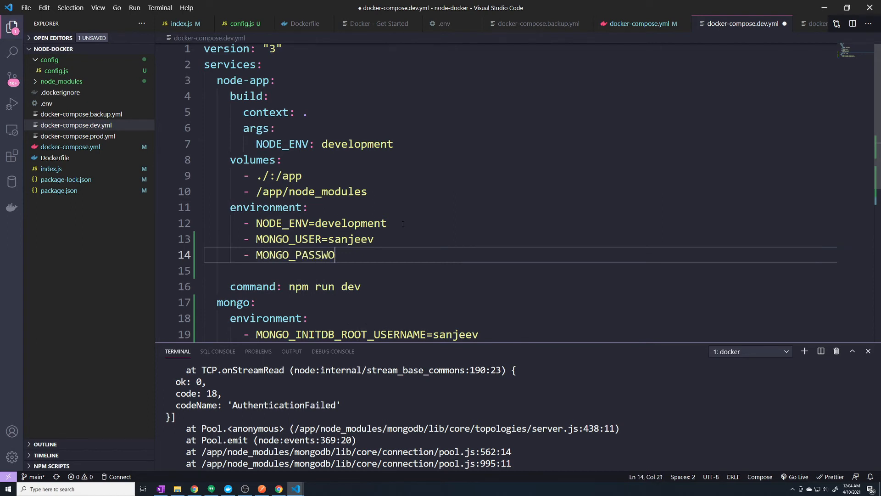
{"action": "type", "text": "RD="}
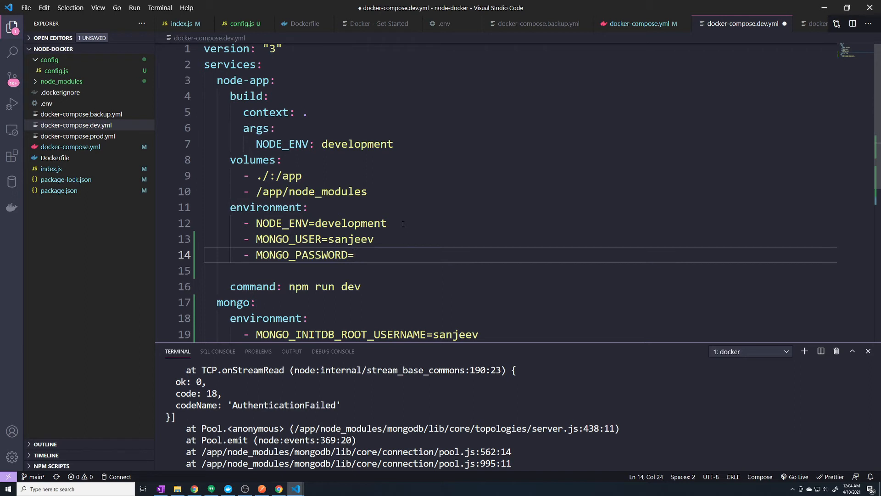
{"action": "type", "text": "mypasswo"}
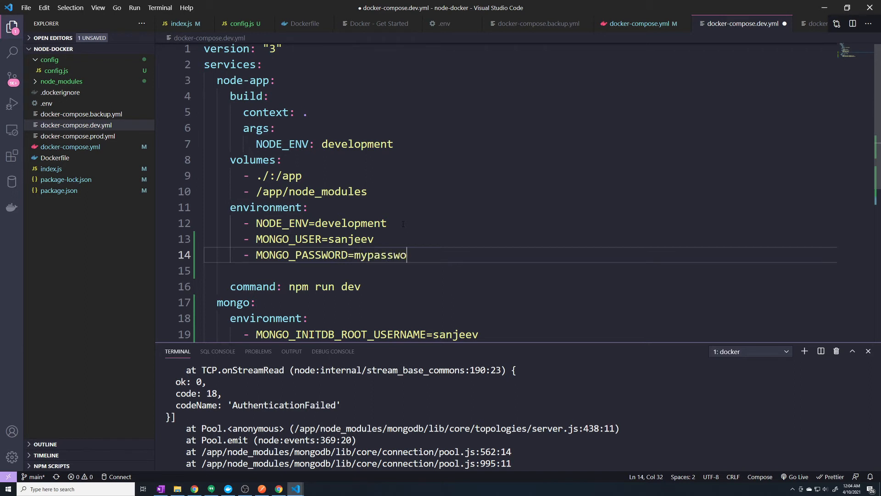
{"action": "type", "text": "rd"}
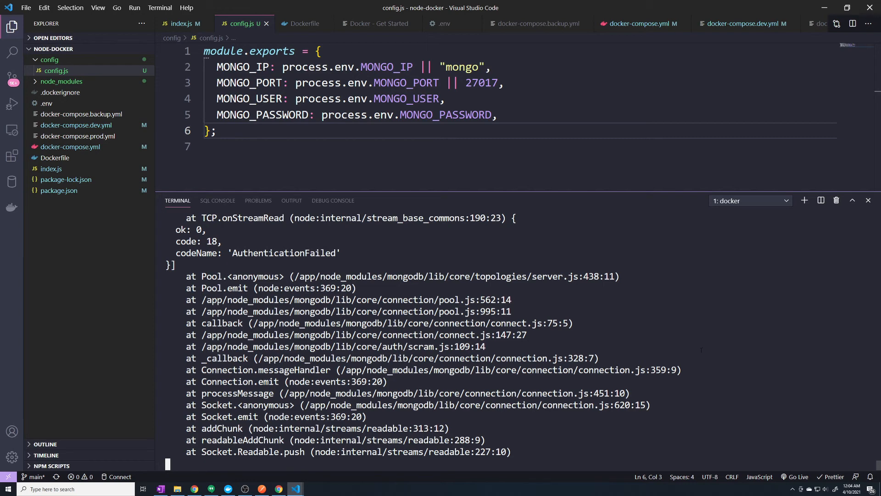
List containers, then restart the docker-compose.yml plus docker-compose.dev.yml stack detached.
{"action": "type", "text": "docker ps"}
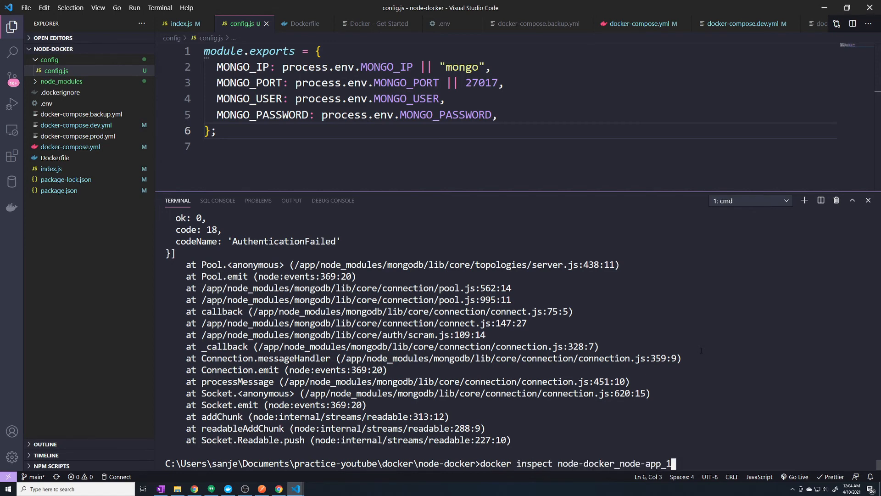
{"action": "type", "text": "docker-compose -f docker-compose.yml -f docker-compose.dev.yml up -d"}
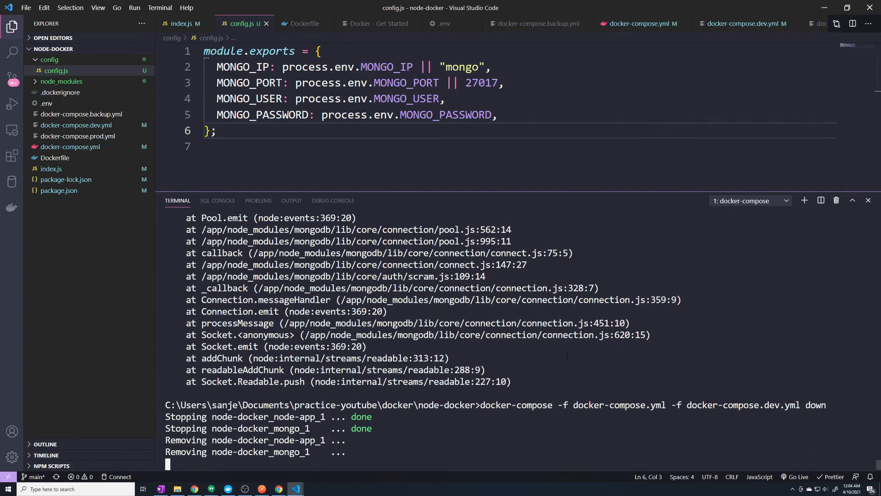
{"action": "left_click", "coordinate": [26, 7]}
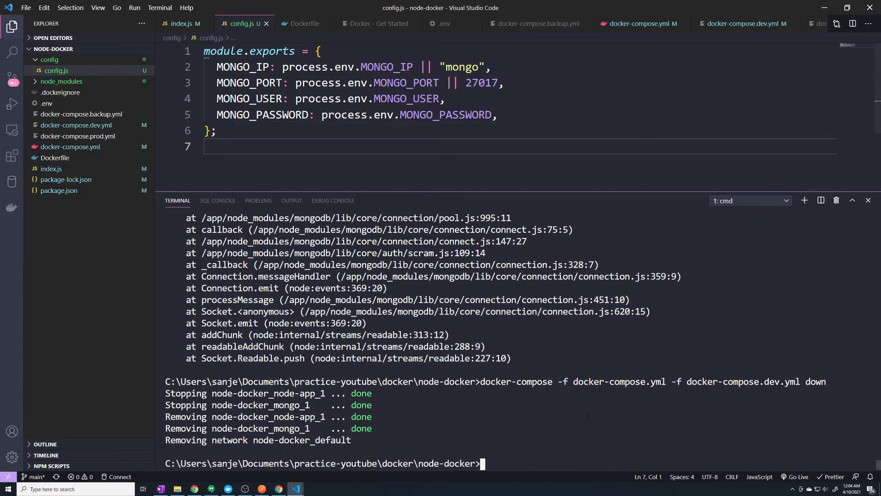
{"action": "type", "text": "docker-compose -f docker-compose.yml -f docker-compose.dev.yml"}
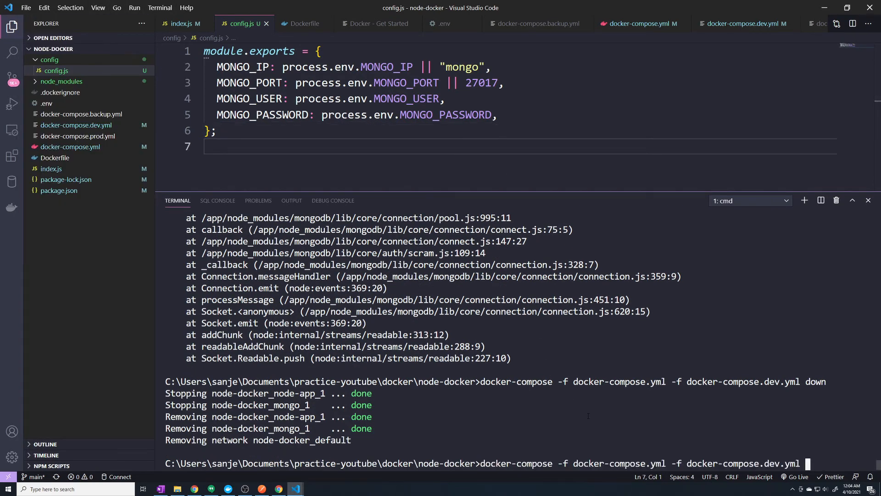
{"action": "type", "text": "up -d"}
{"action": "type", "text": "ls"}
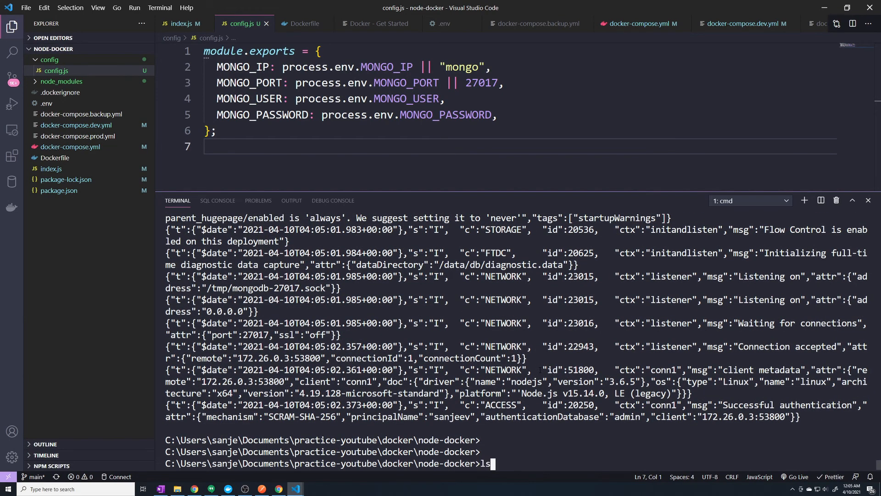
Follow the node-docker_node-app_1 container logs with docker logs -f.
{"action": "type", "text": "docker logs node-docker_node-app_1"}
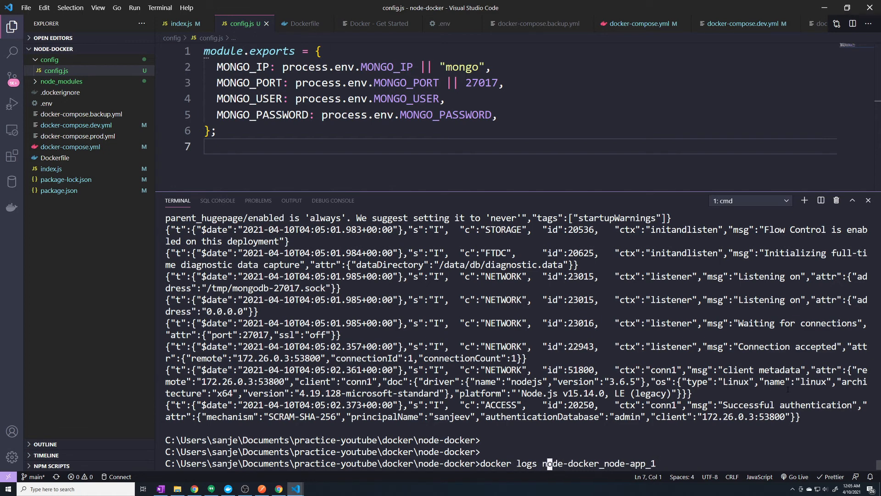
{"action": "type", "text": "-f"}
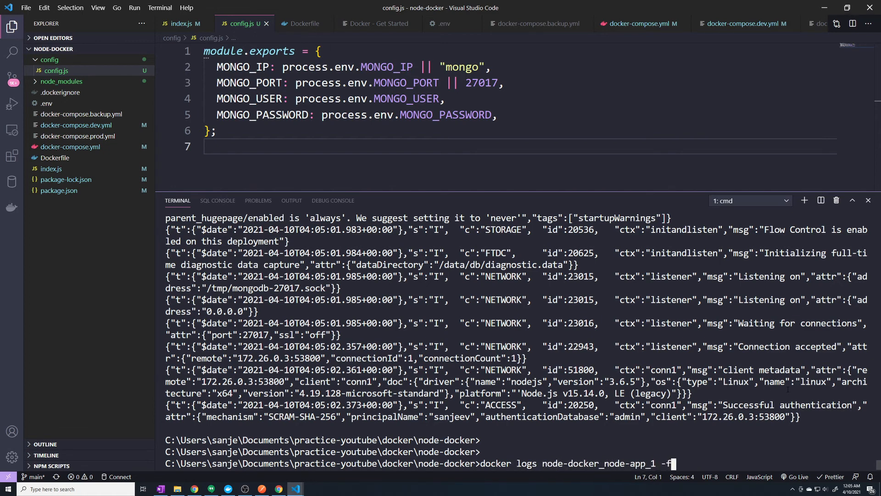
{"action": "key", "text": "enter"}
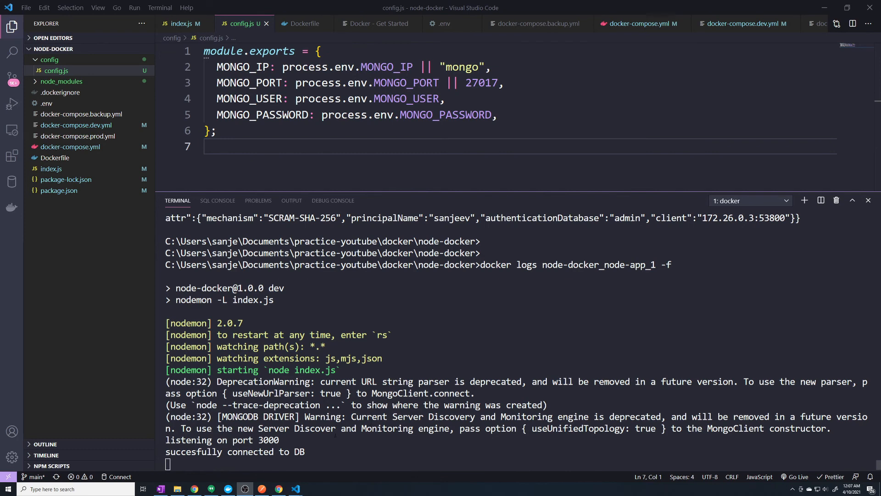
{"action": "mouse_move", "coordinate": [312, 195]}
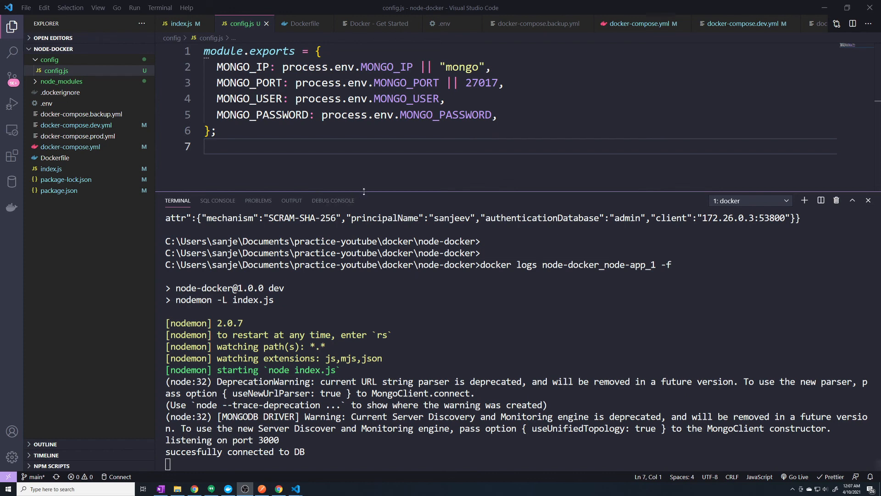
In index.js, define mongoURL as the mongodb:// template string and pass it to mongoose.connect.
{"action": "left_click", "coordinate": [183, 23]}
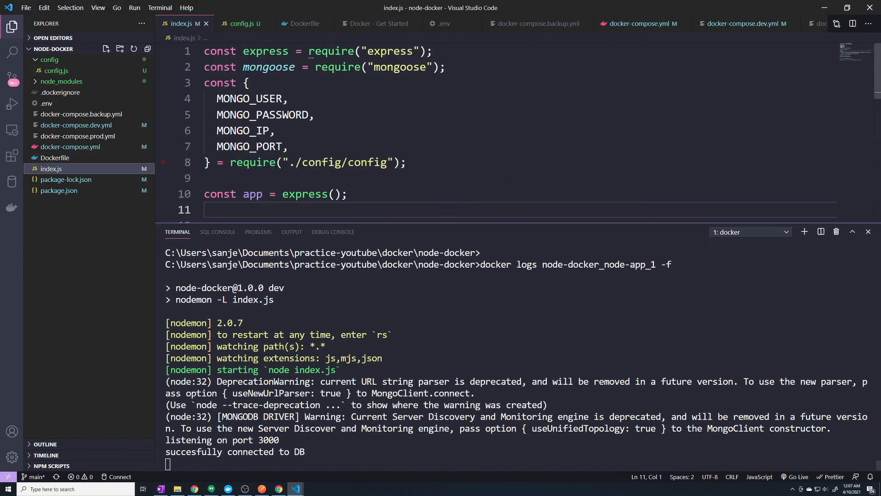
{"action": "scroll", "scroll_direction": "down", "scroll_amount": 3}
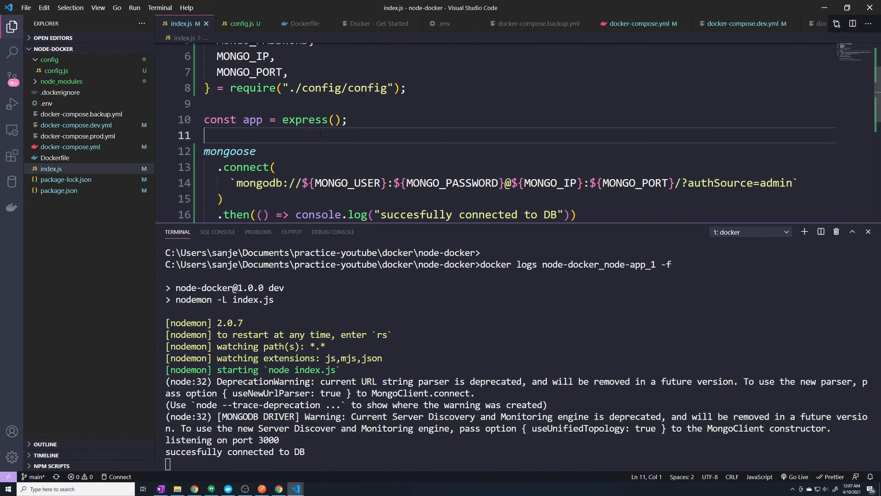
{"action": "key", "text": "Enter"}
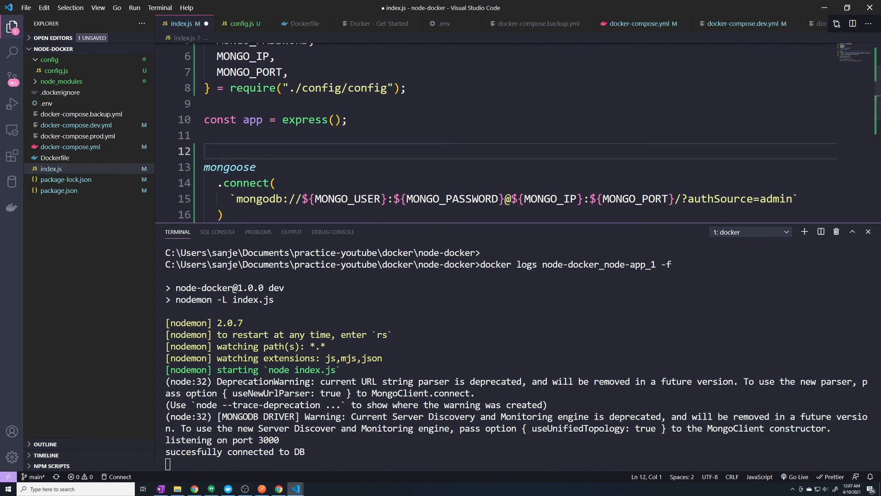
{"action": "type", "text": "const mongoURL ="}
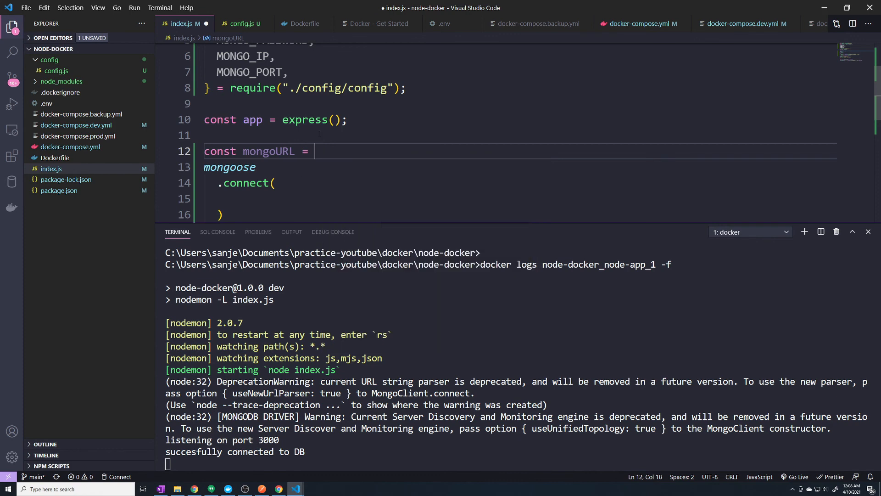
{"action": "type", "text": "`mongodb://${MONGO_USER}:${MONGO_PASSWORD}@${MONGO_IP}:${MONGO_PORT}/?authSource=admin`;"}
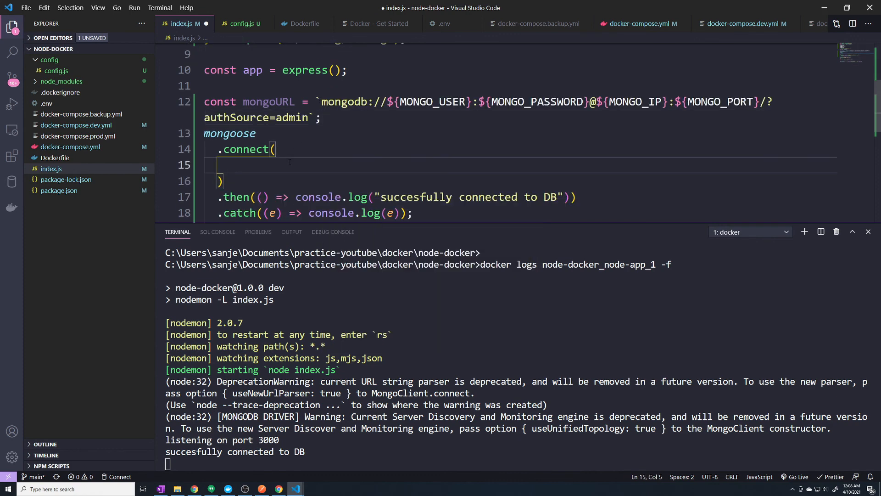
{"action": "type", "text": "mongoURL)"}
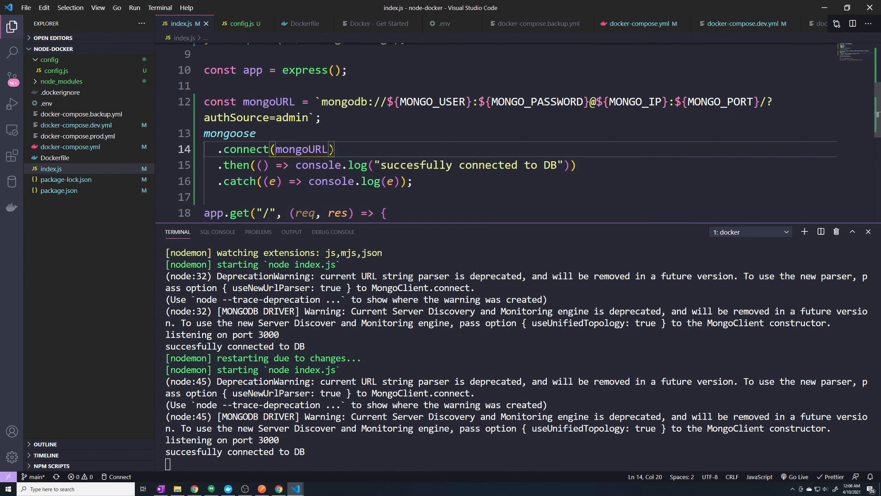
Give mongoose.connect options useNewUrlParser true, useUnifiedTopology true, useFindAndModify false.
{"action": "type", "text": ","}
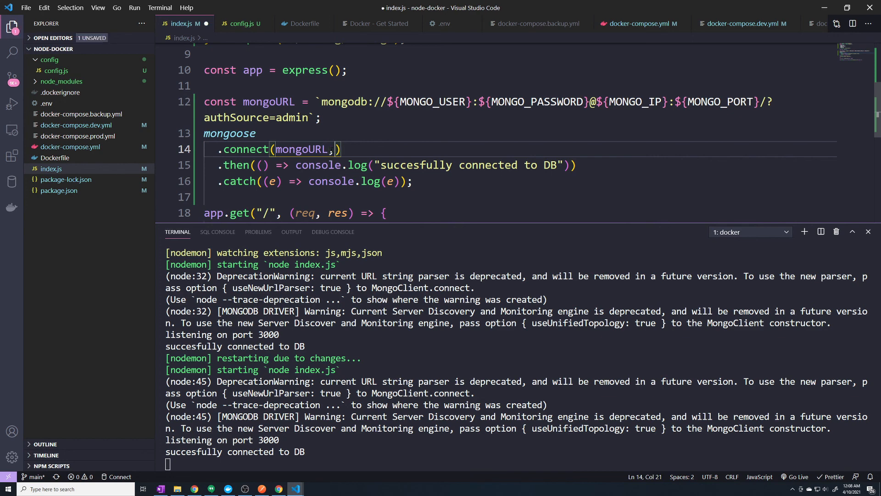
{"action": "type", "text": "{"}
{"action": "type", "text": "u"}
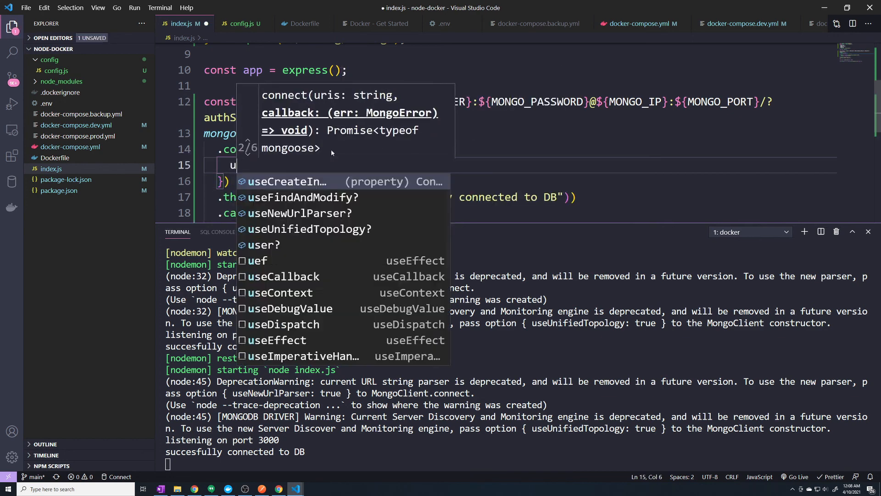
{"action": "type", "text": "se"}
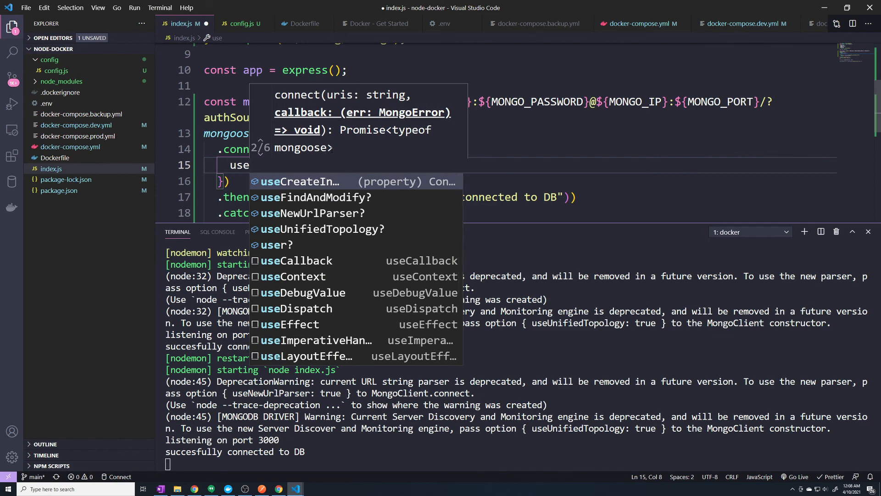
{"action": "type", "text": "N"}
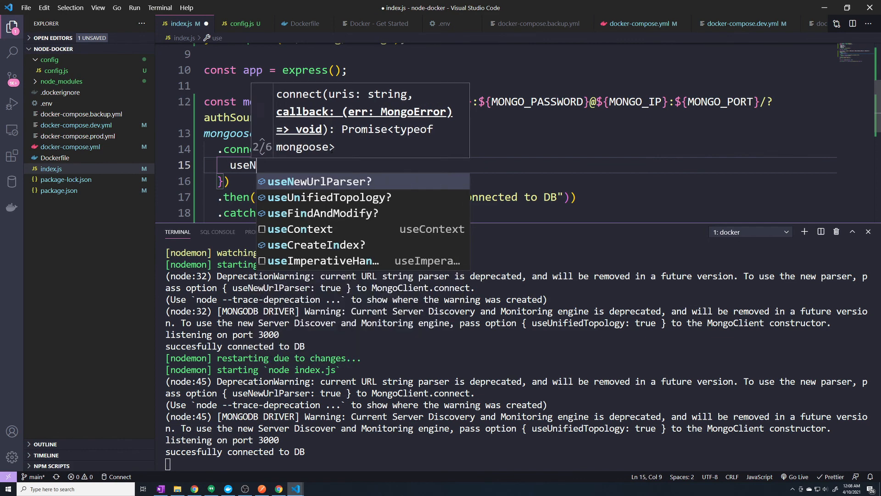
{"action": "type", "text": "ewUrlParser"}
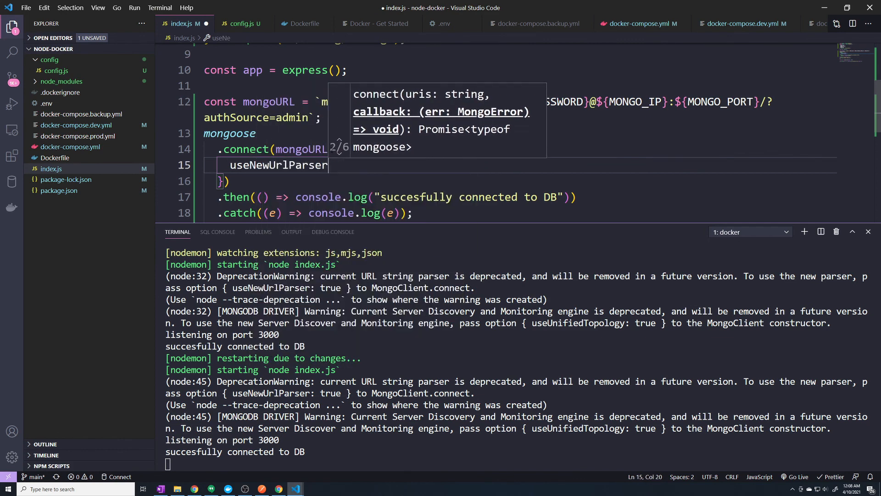
{"action": "type", "text": ": true"}
{"action": "type", "text": "useFindAndModify"}
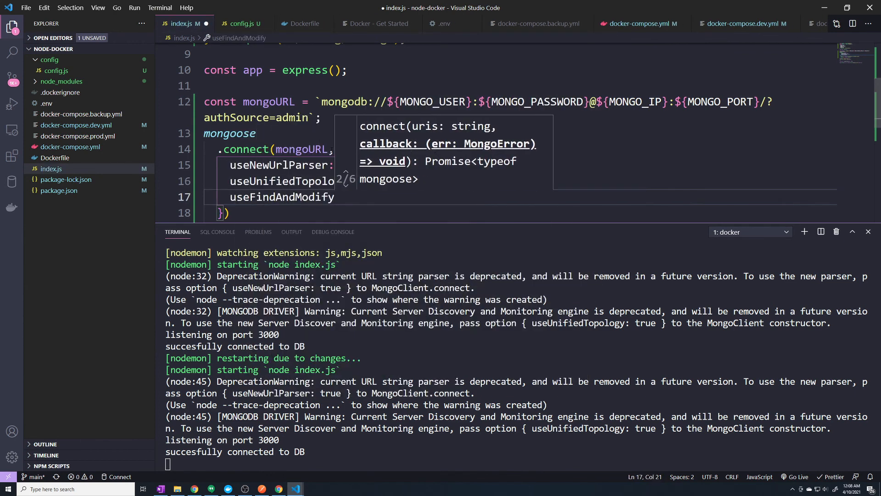
{"action": "type", "text": "fl"}
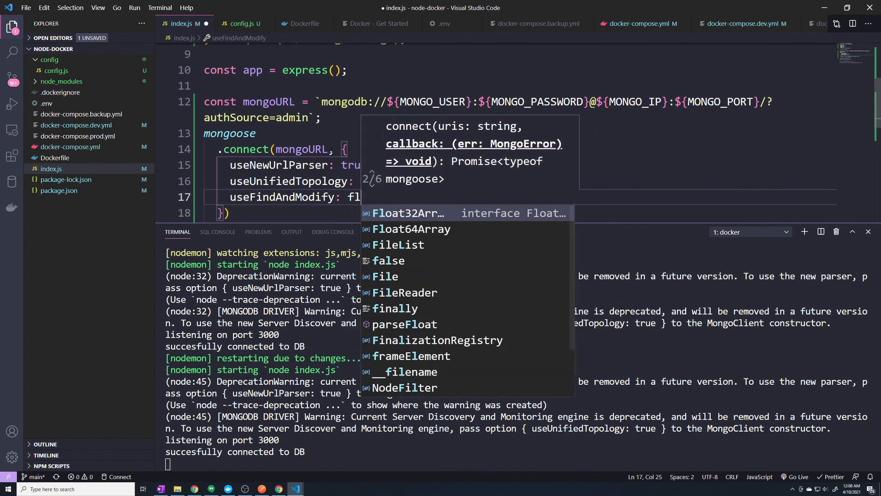
{"action": "type", "text": "false"}
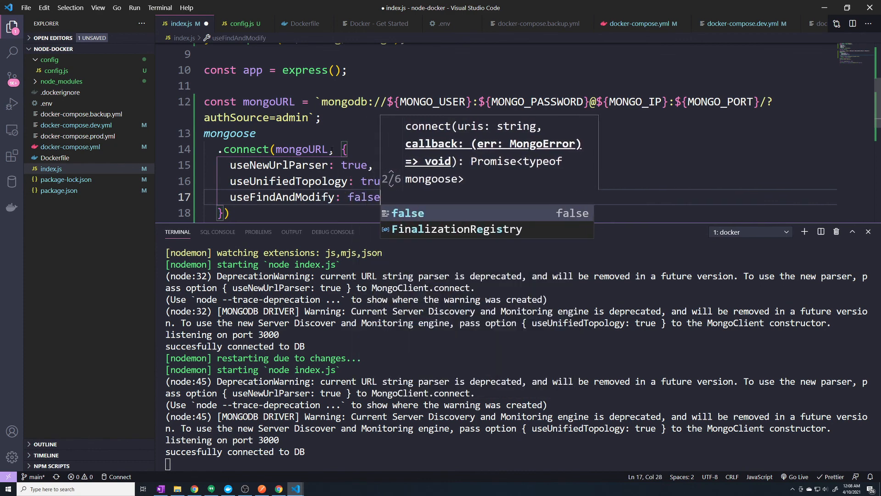